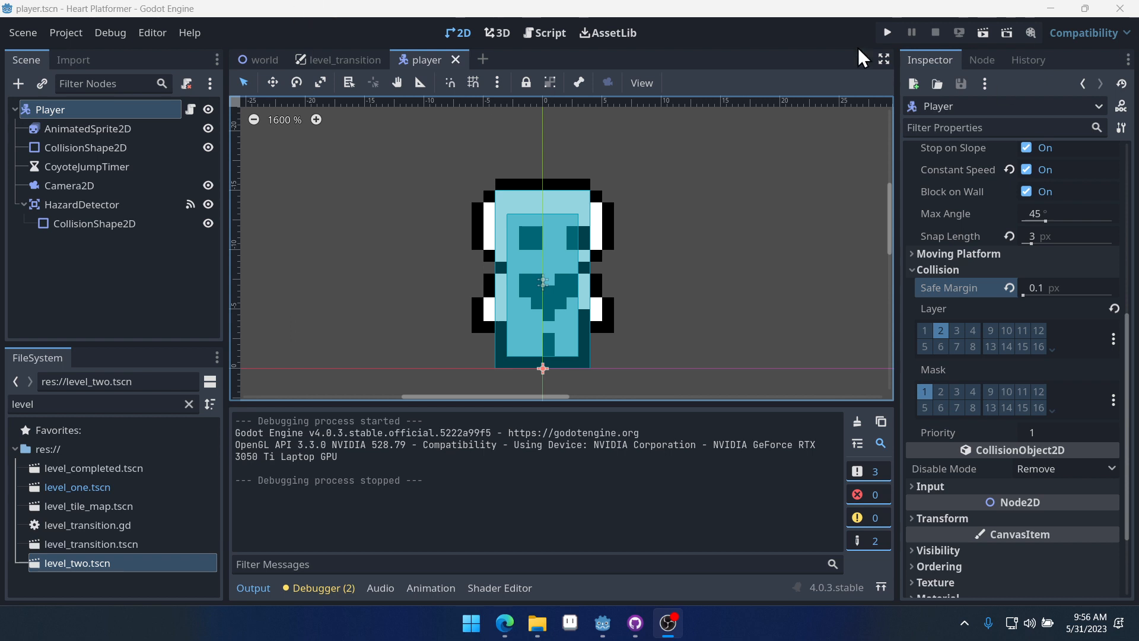
Launch Heart Platformer, review the Input Map in Project Settings, then run the game again.
left_click(886, 32)
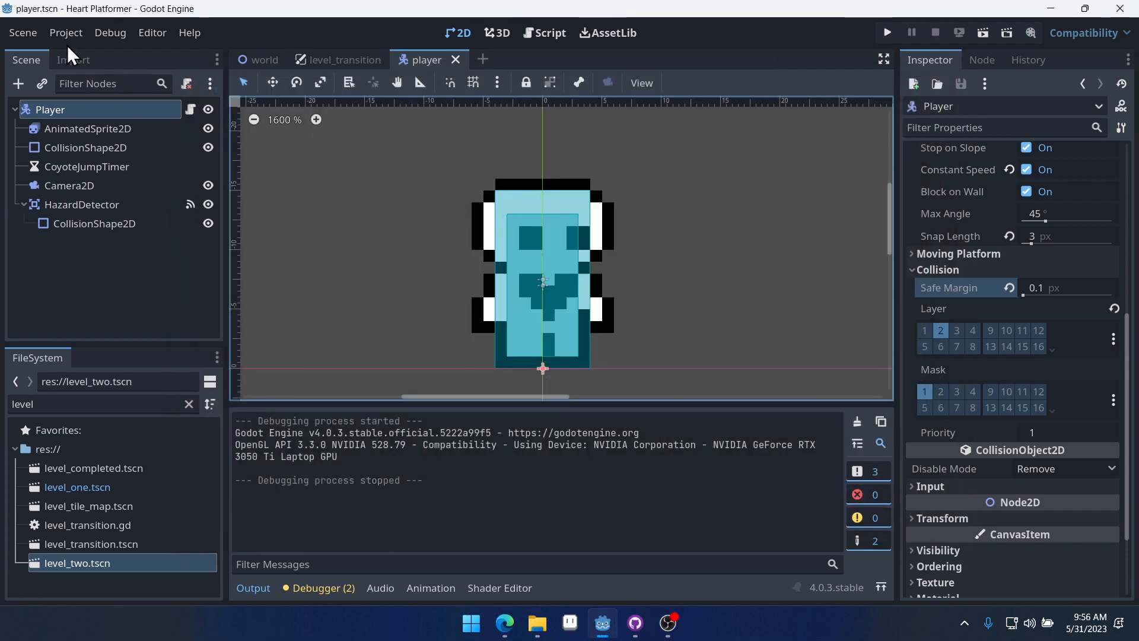
left_click(65, 33)
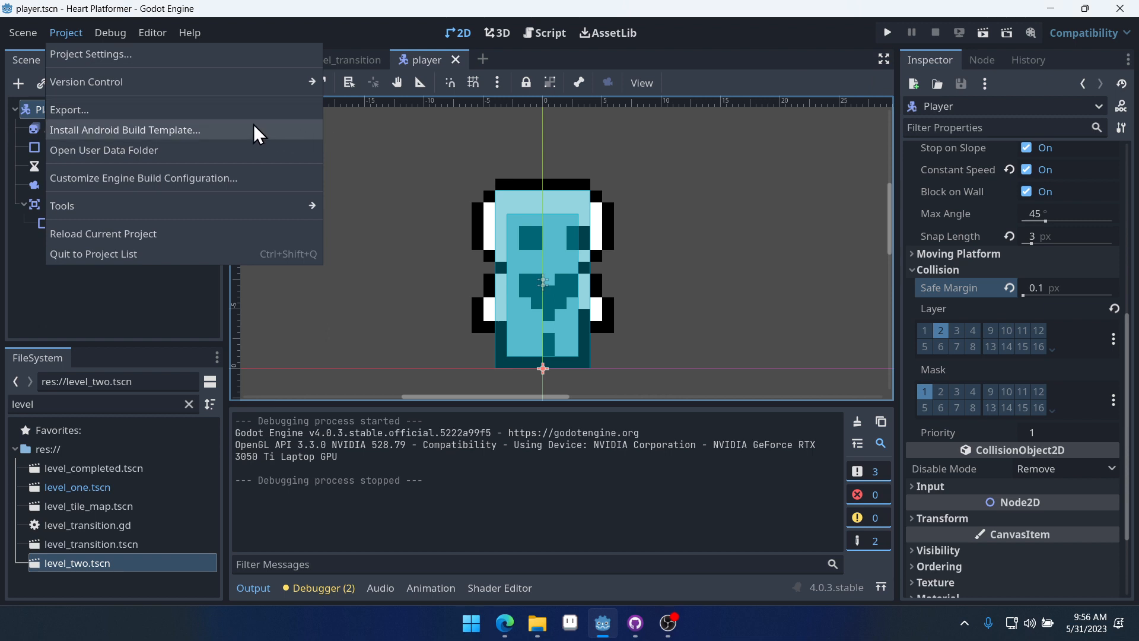
mouse_move(85, 81)
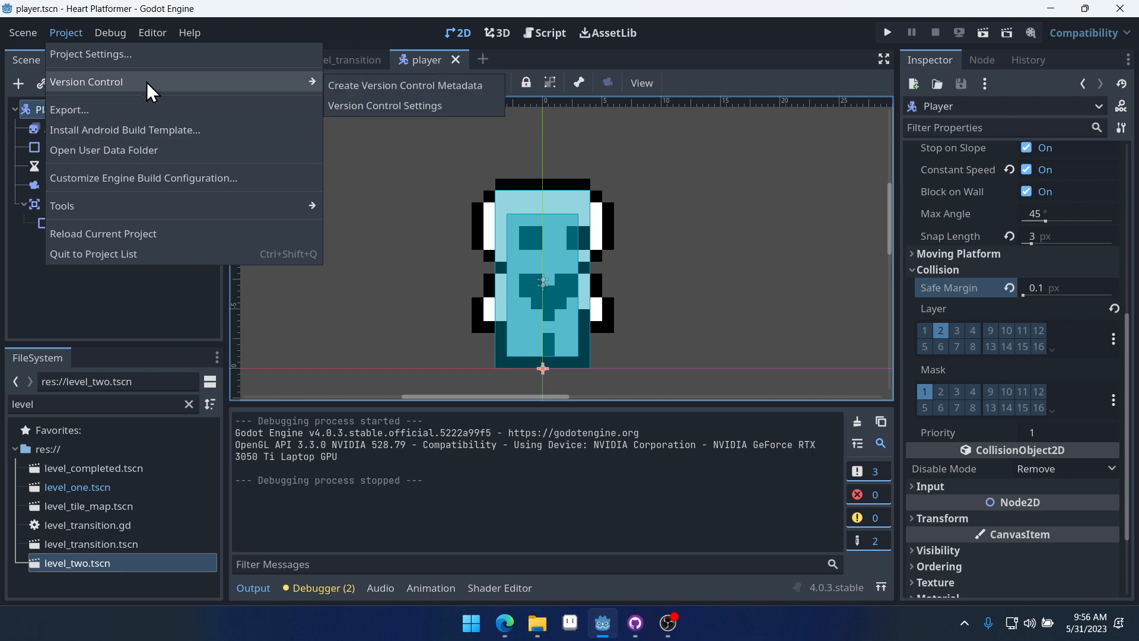
left_click(90, 54)
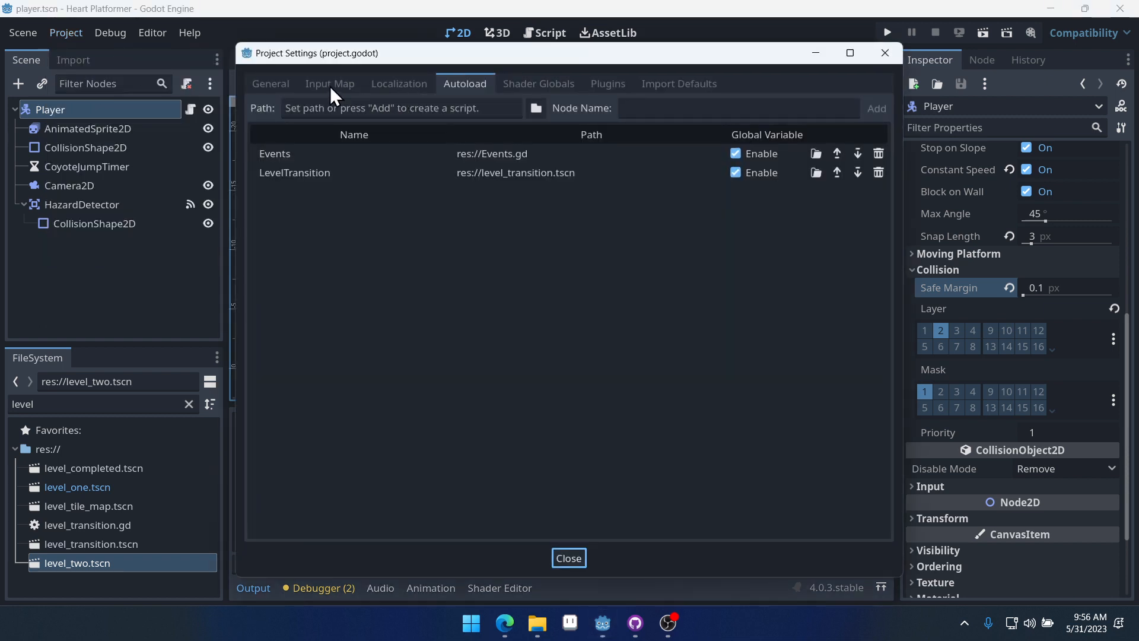
left_click(329, 83)
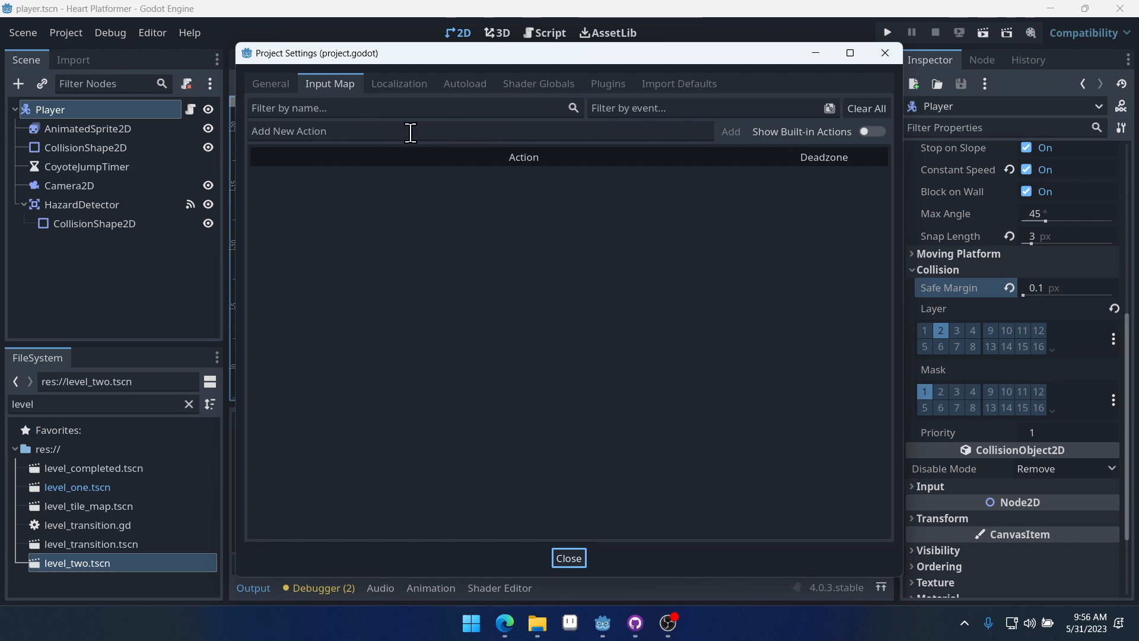
left_click(569, 558)
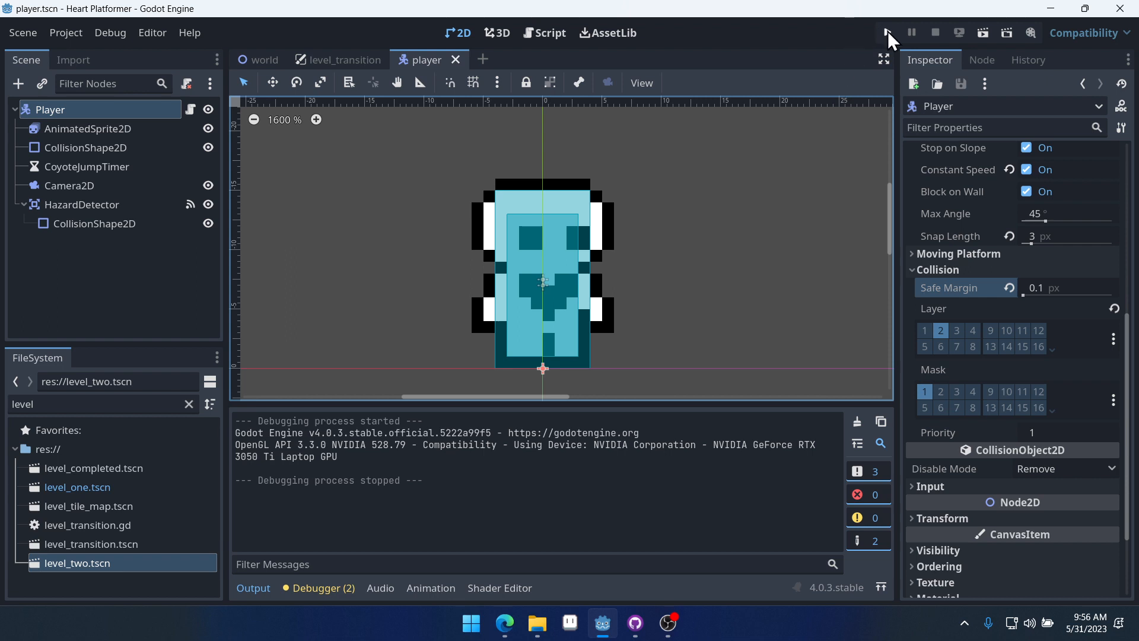
mouse_move(886, 33)
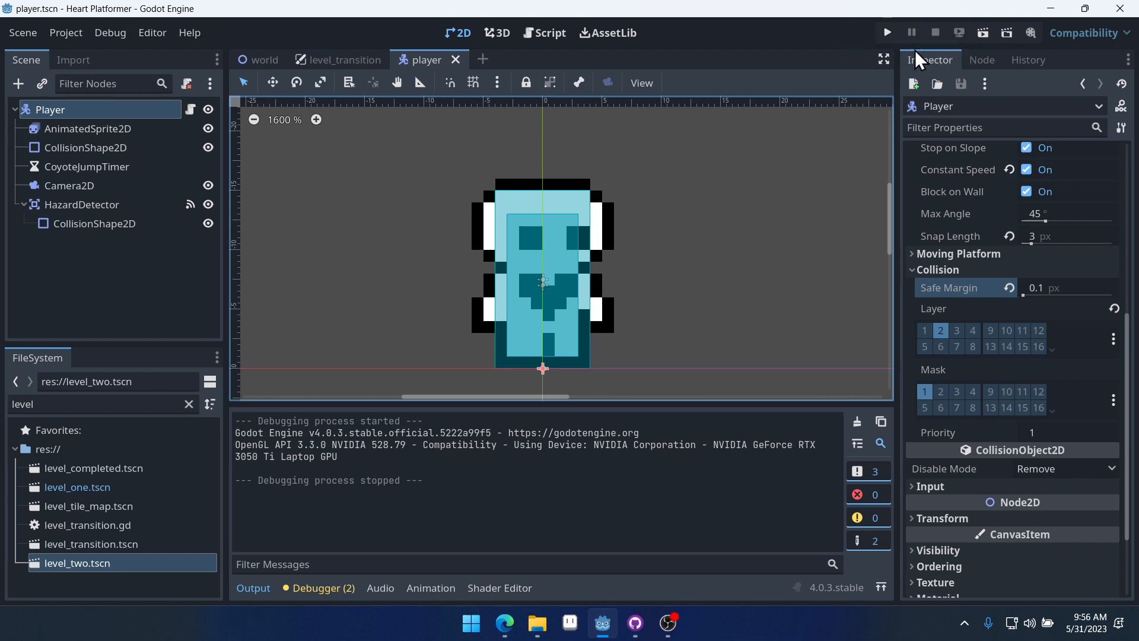
left_click(886, 32)
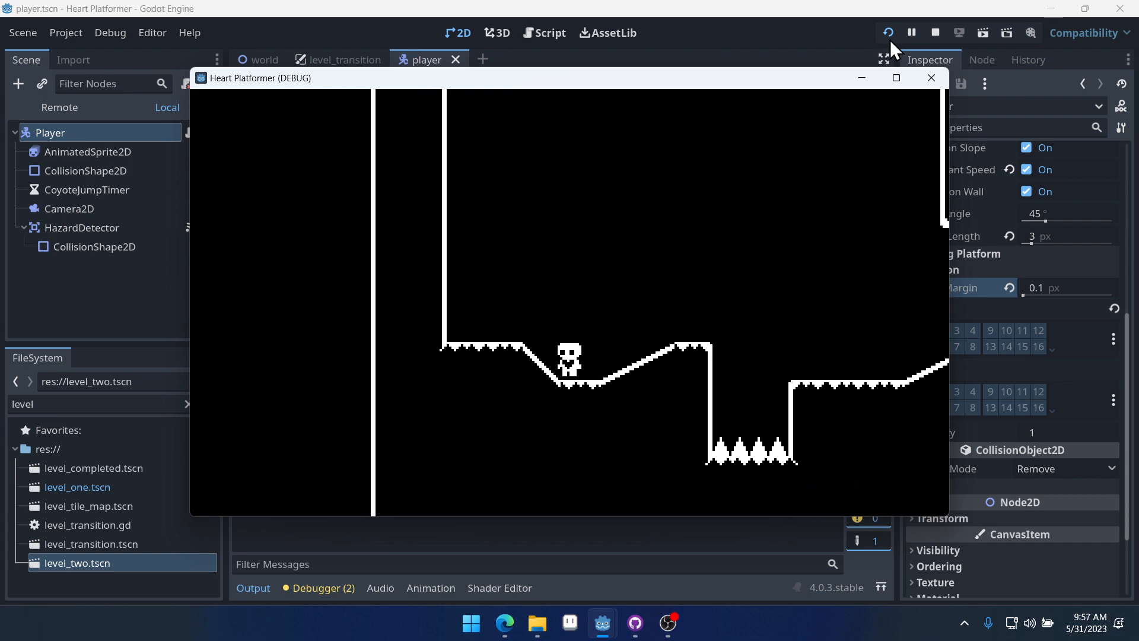
Show built-in actions like ui_accept, ui_left and ui_right in the Project Settings Input Map.
left_click(65, 32)
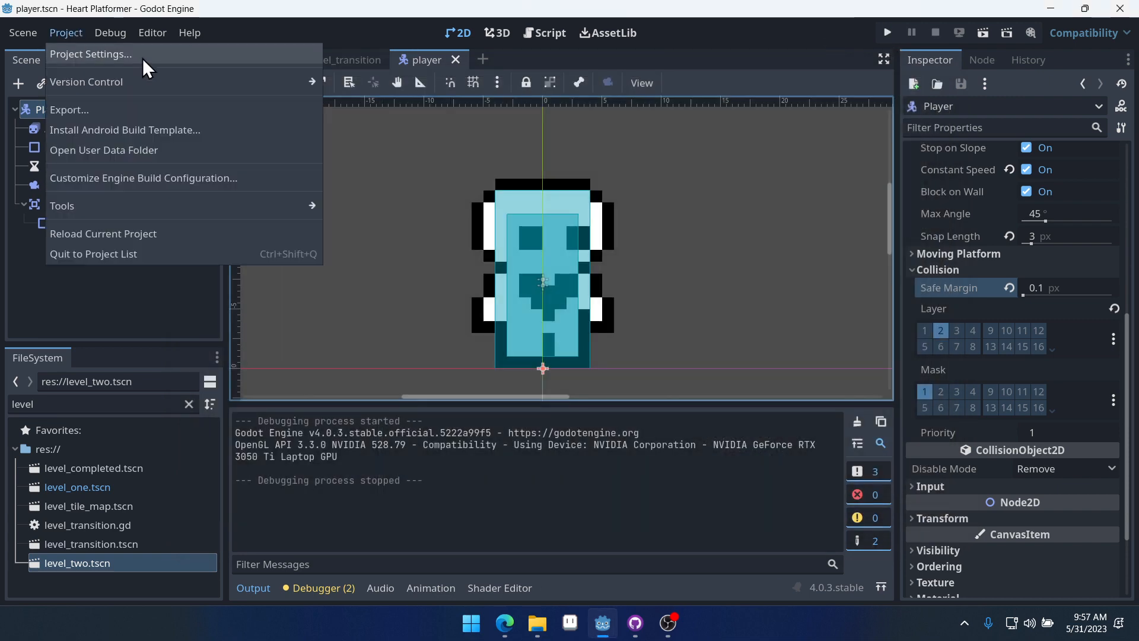
left_click(90, 54)
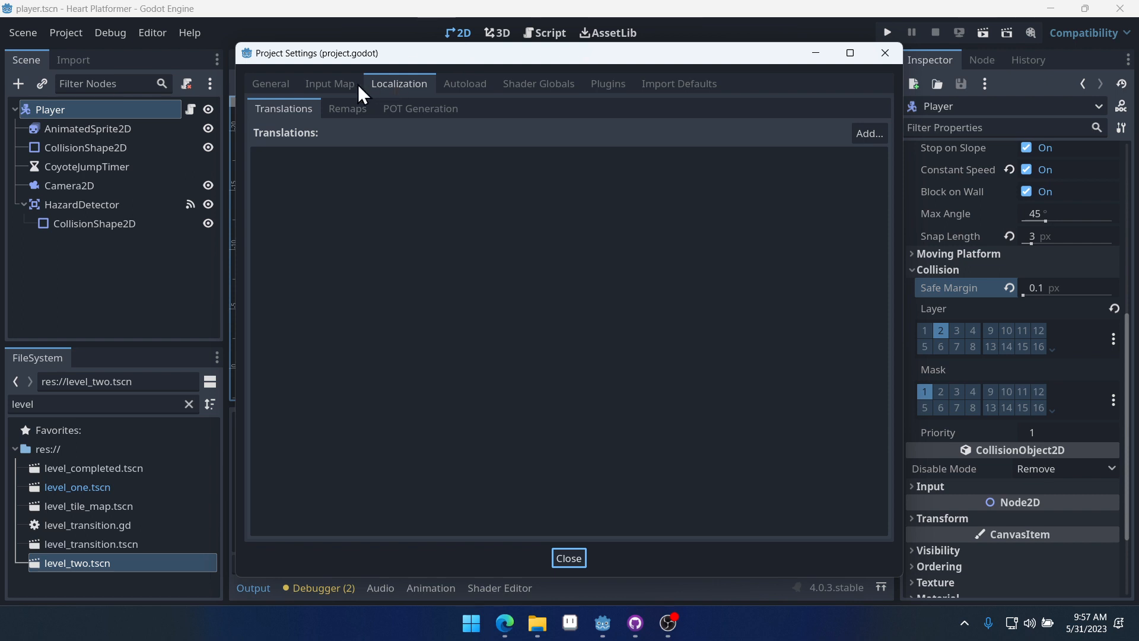
left_click(329, 84)
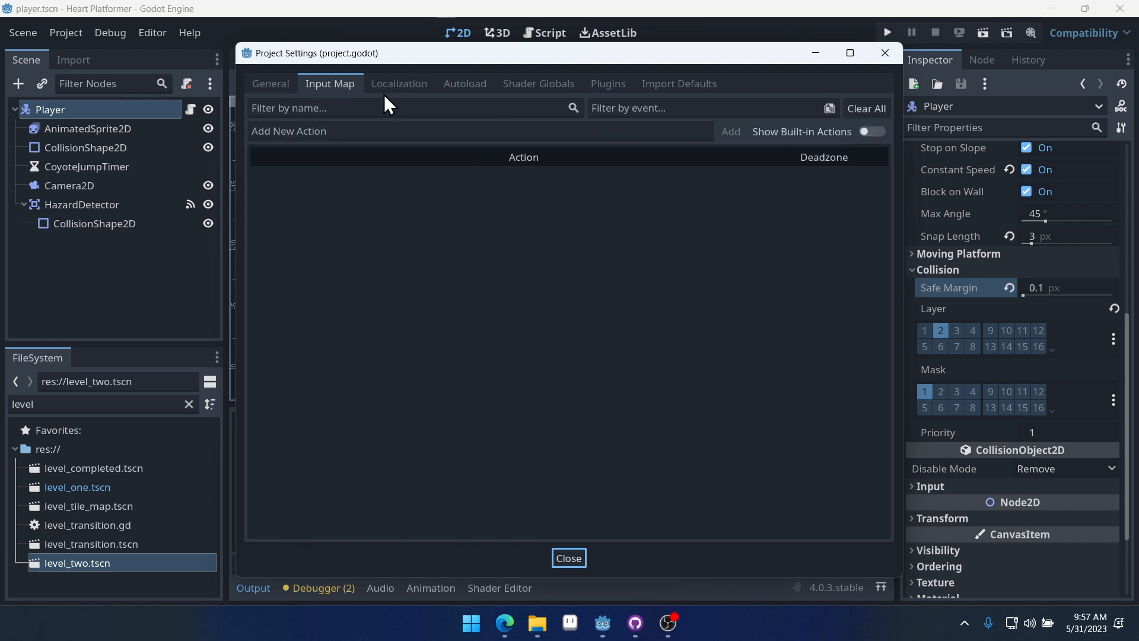
left_click(871, 132)
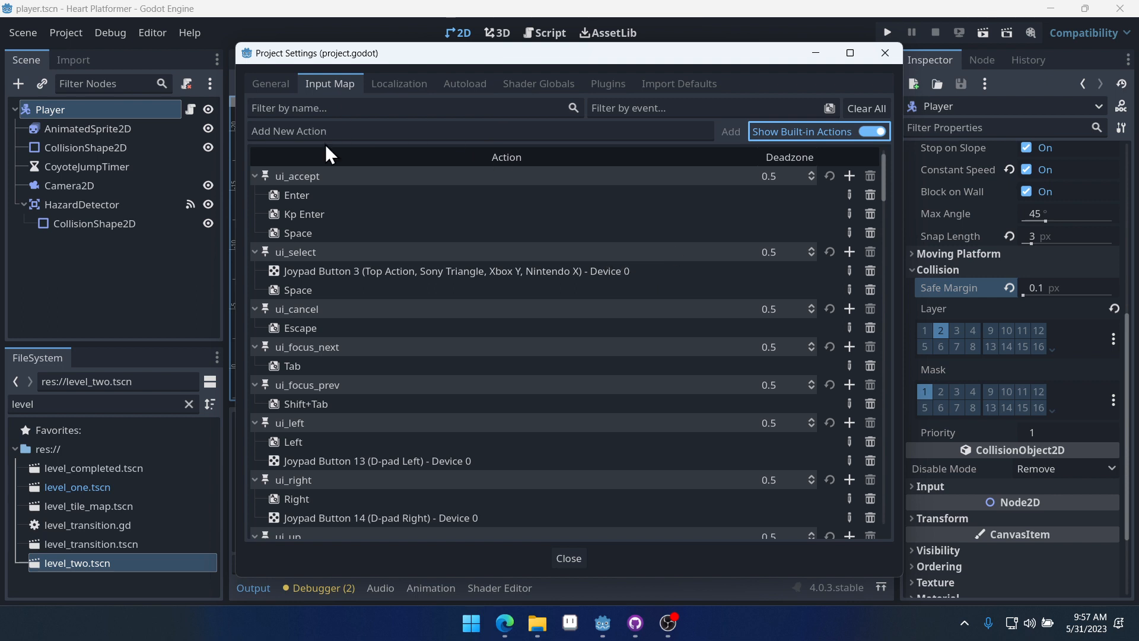
scroll("down", 3)
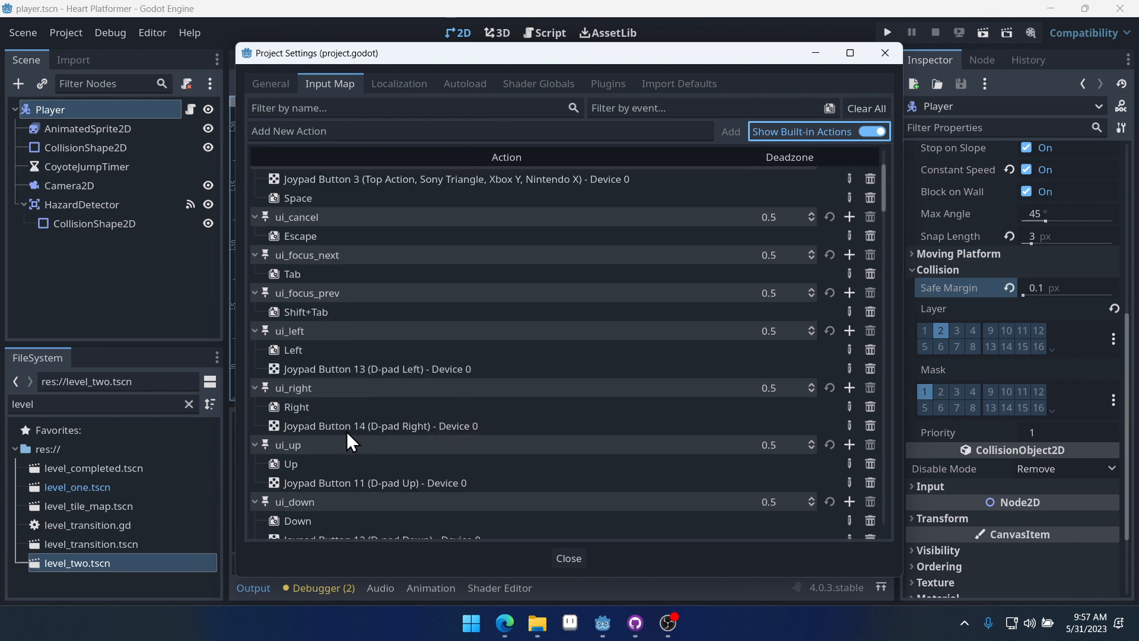
mouse_move(290, 440)
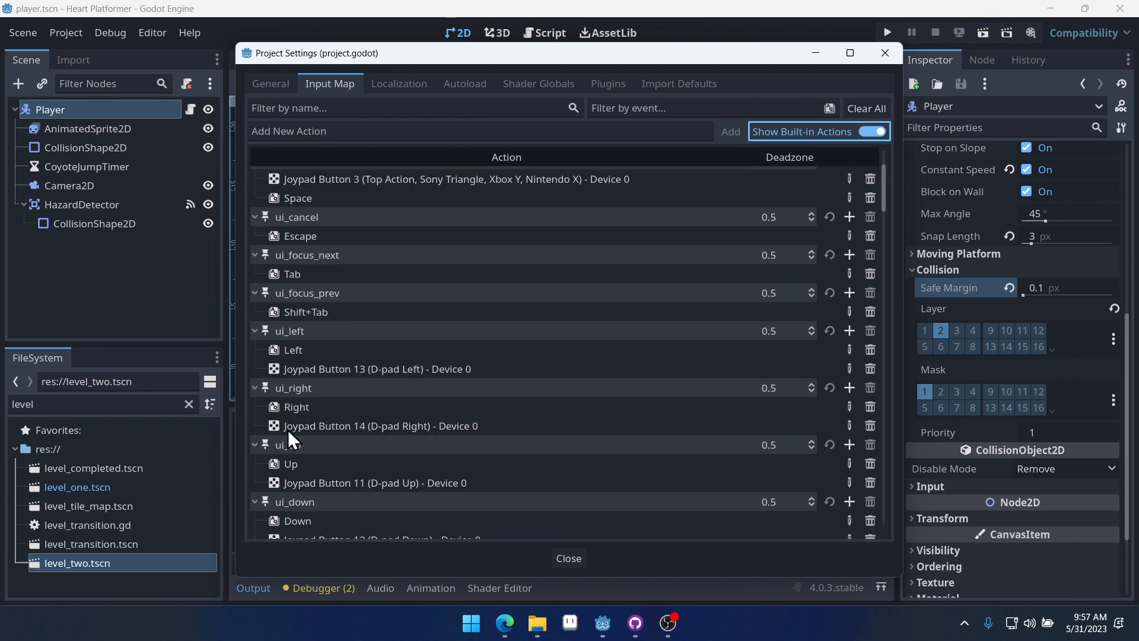
mouse_move(346, 437)
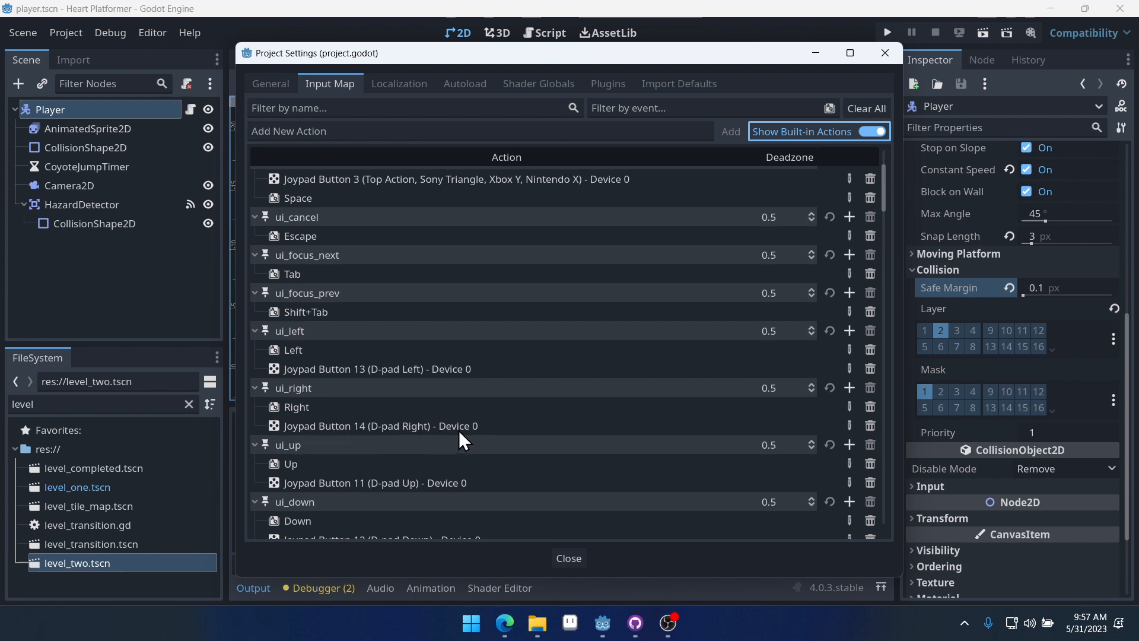
mouse_move(392, 512)
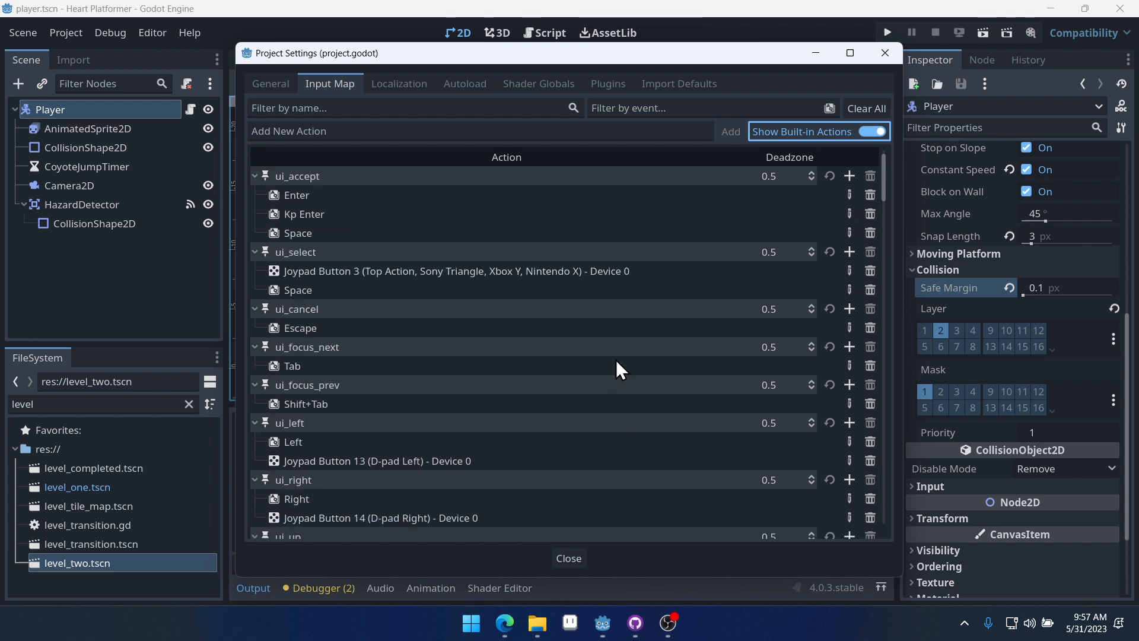
mouse_move(648, 164)
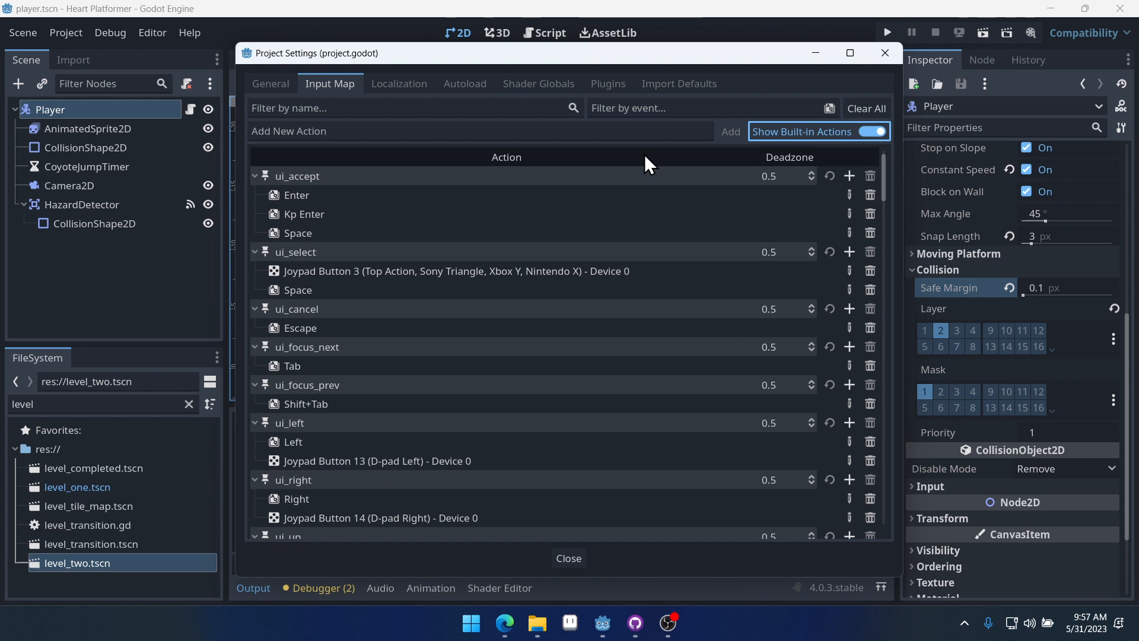
mouse_move(901, 149)
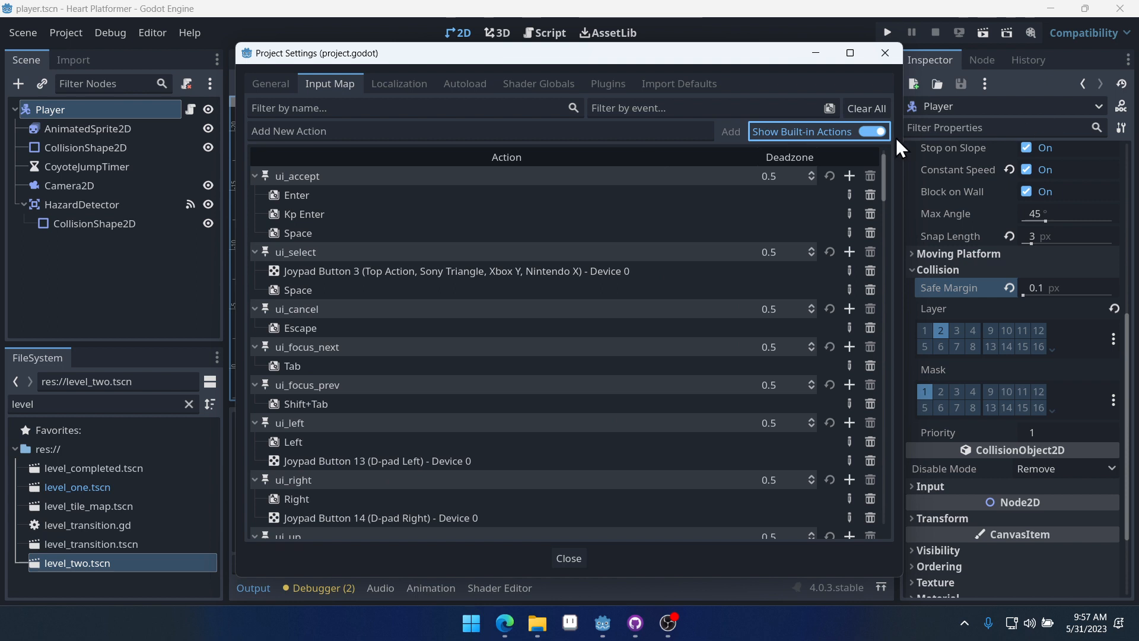
Hide built-in actions and add new actions named move_right, move_left and jump.
left_click(880, 132)
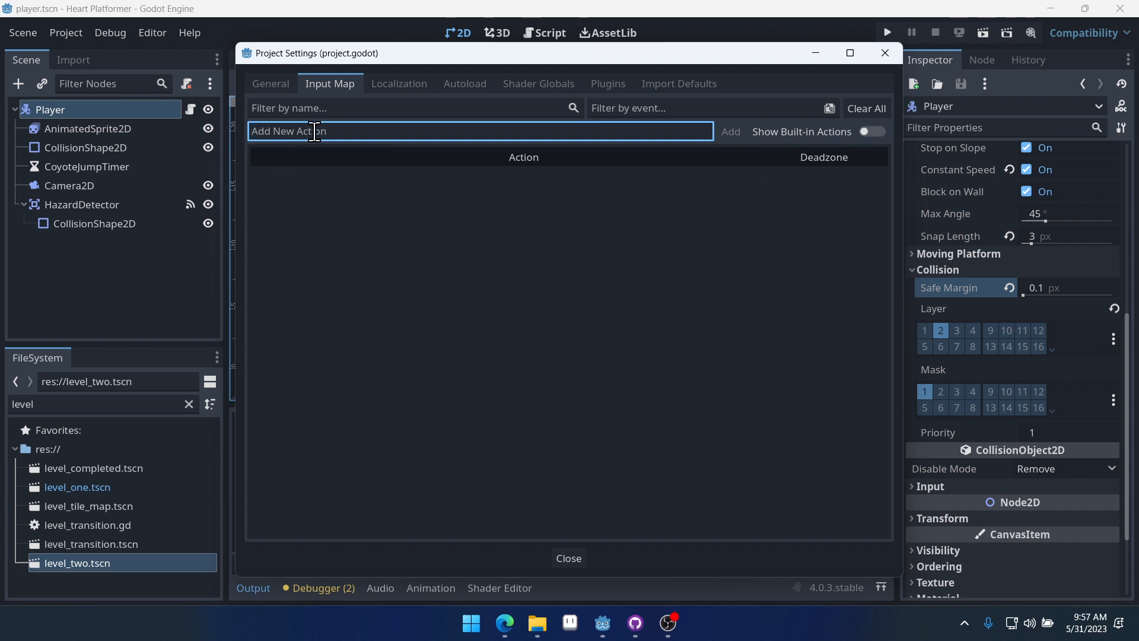
type("mov")
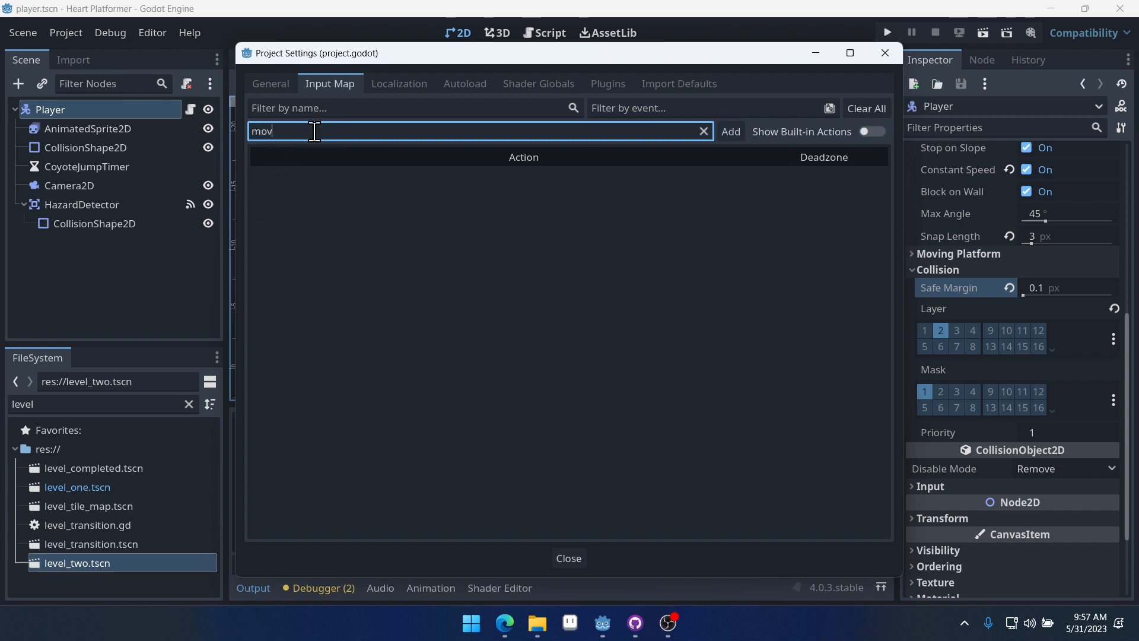
left_click(730, 132)
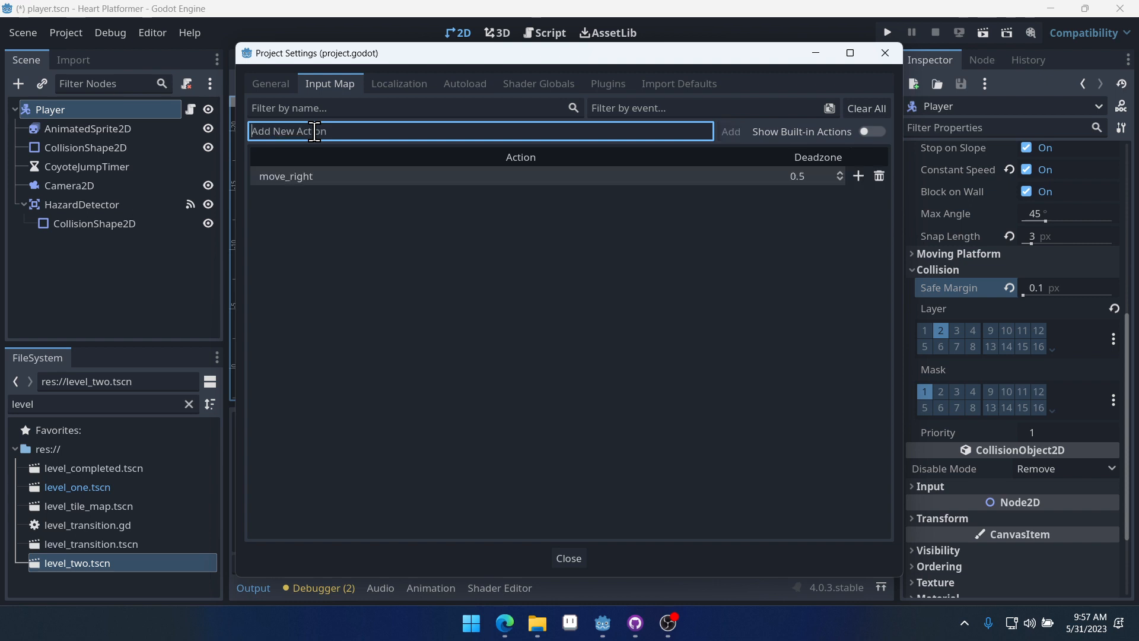
type("move_left")
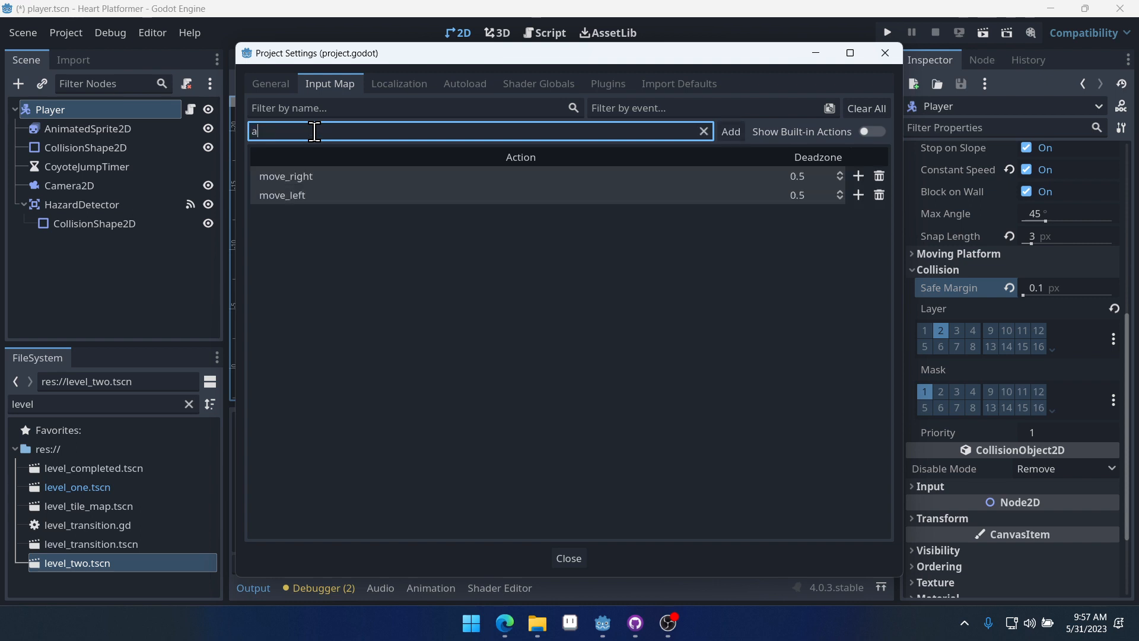
left_click(730, 132)
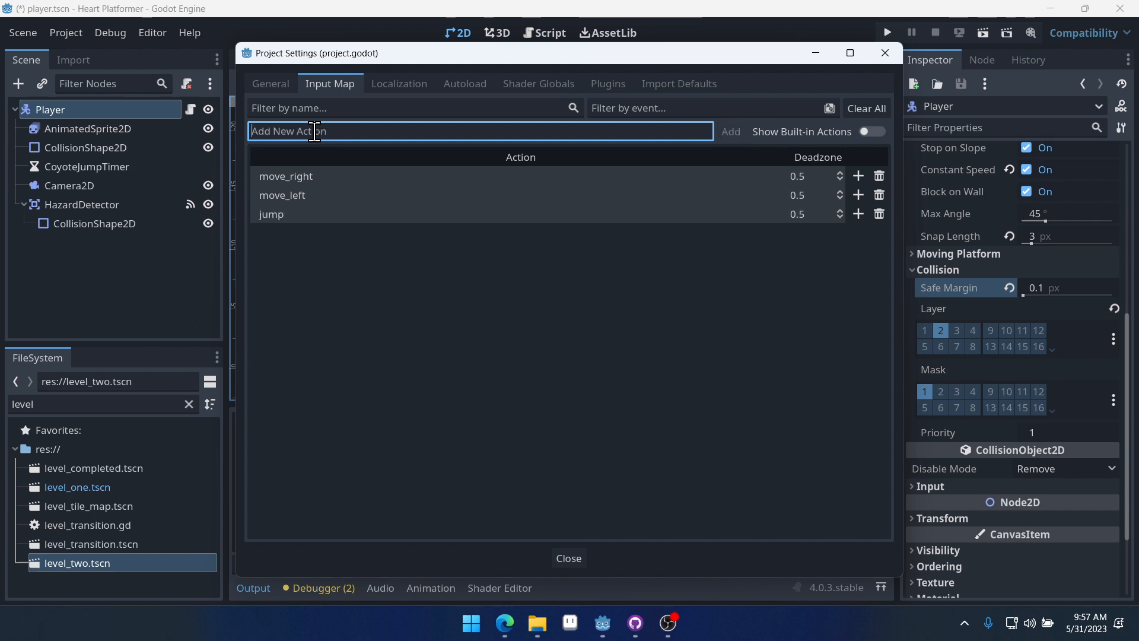
mouse_move(858, 175)
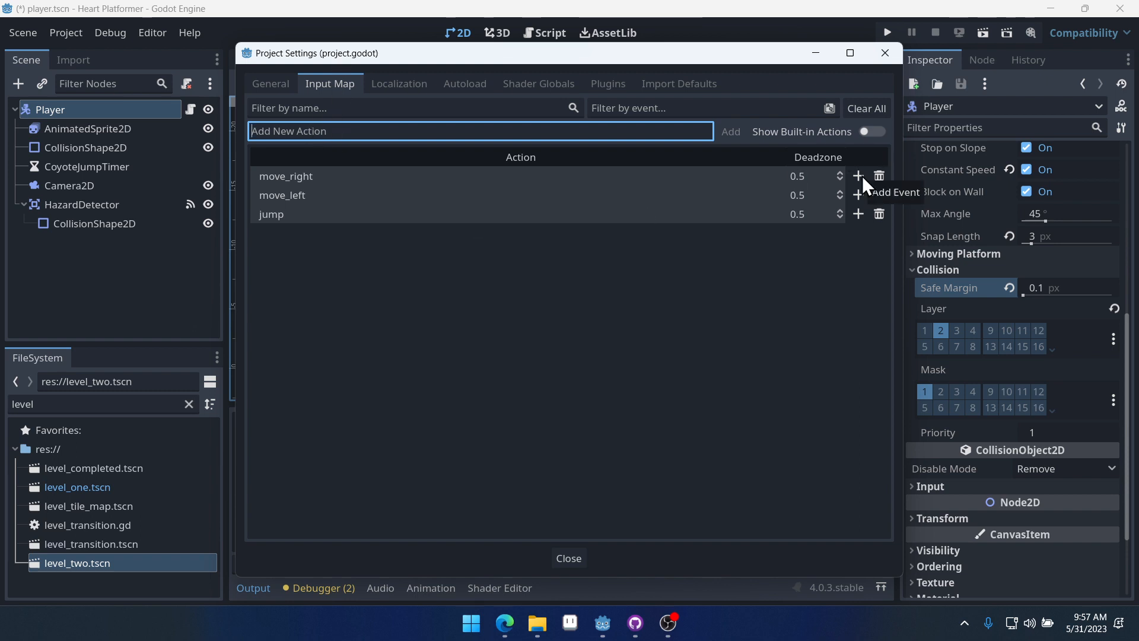
Bind Right and D to move_right, and Left and A to move_left.
left_click(858, 175)
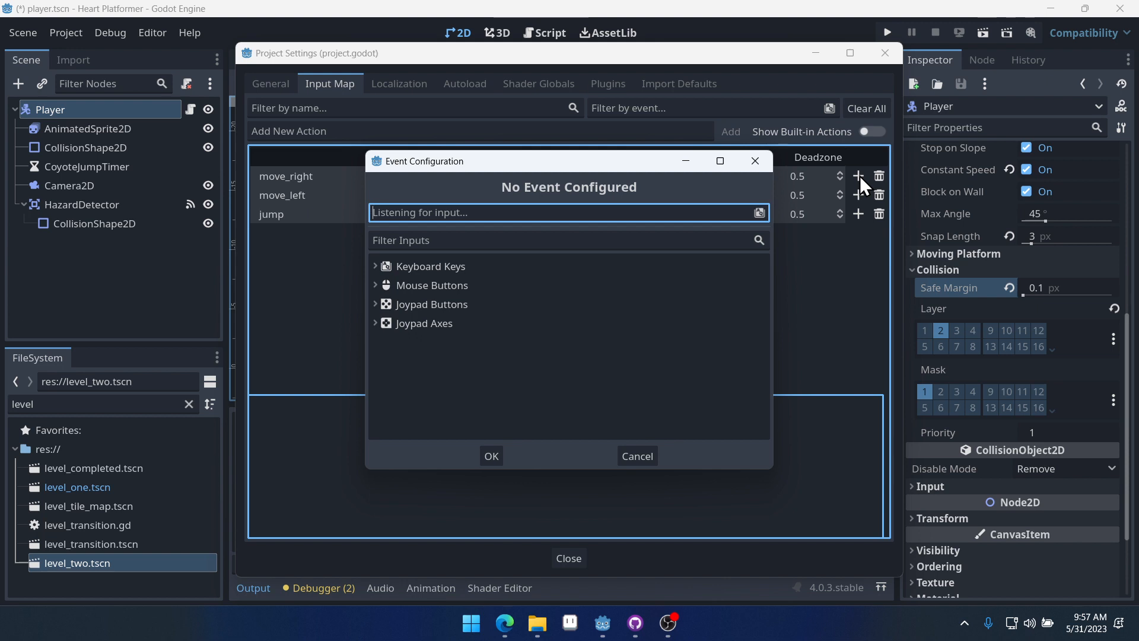
key("Right")
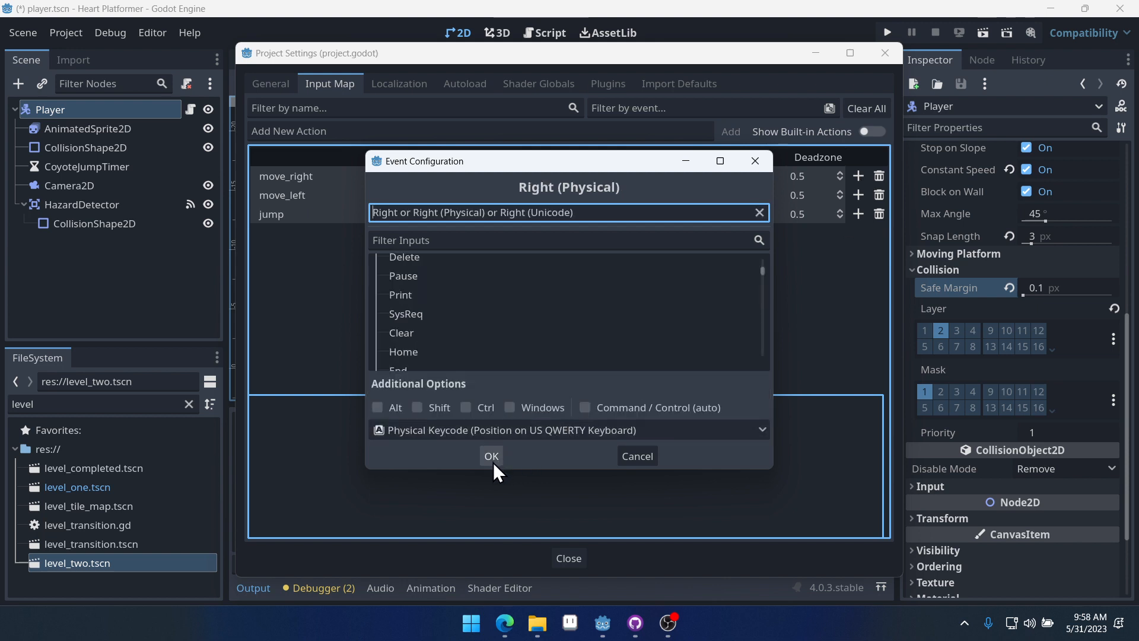
left_click(491, 456)
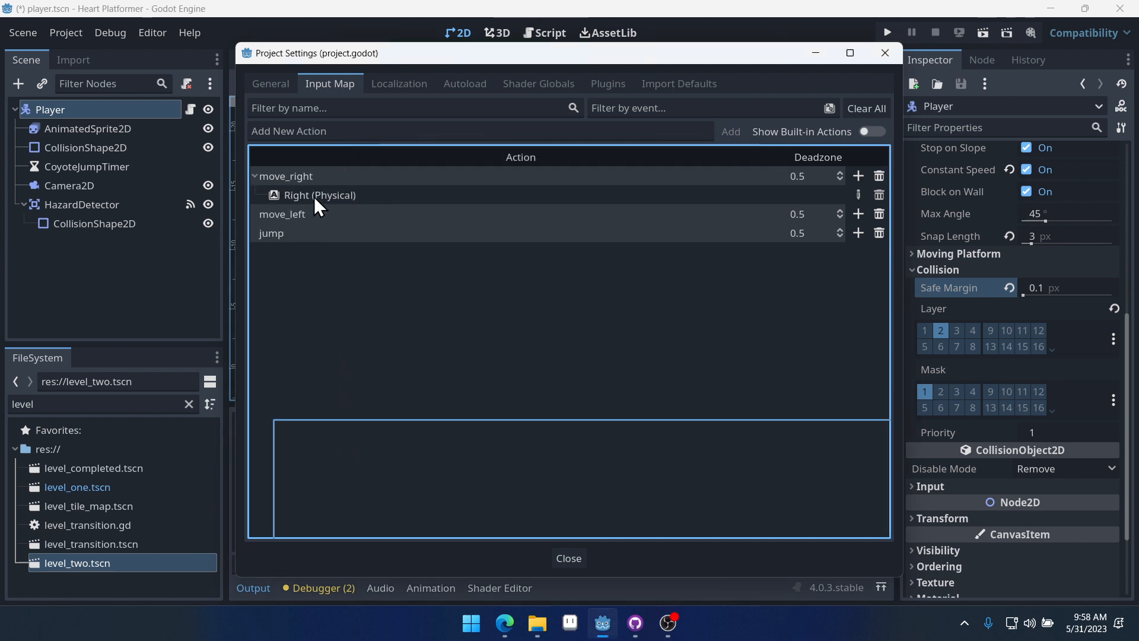
mouse_move(858, 176)
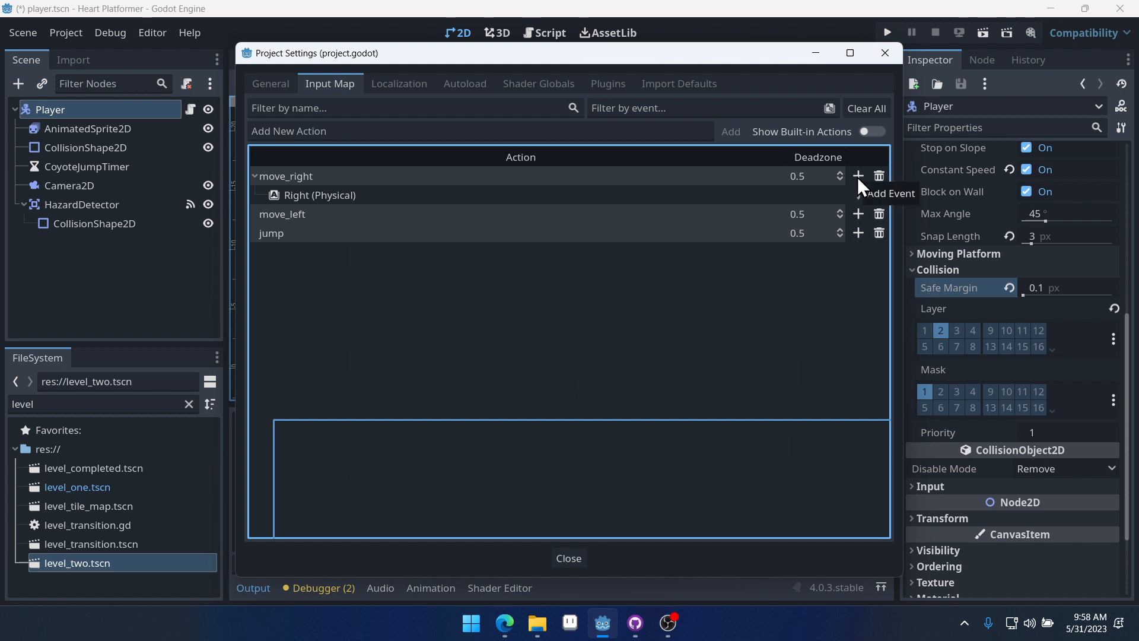
left_click(858, 176)
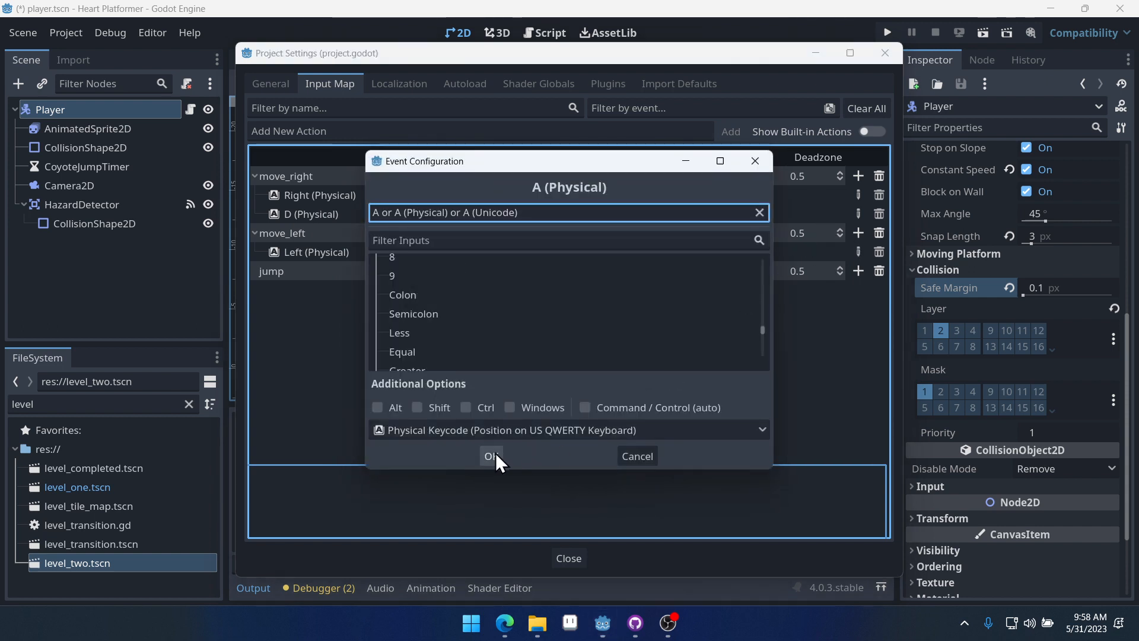
left_click(491, 455)
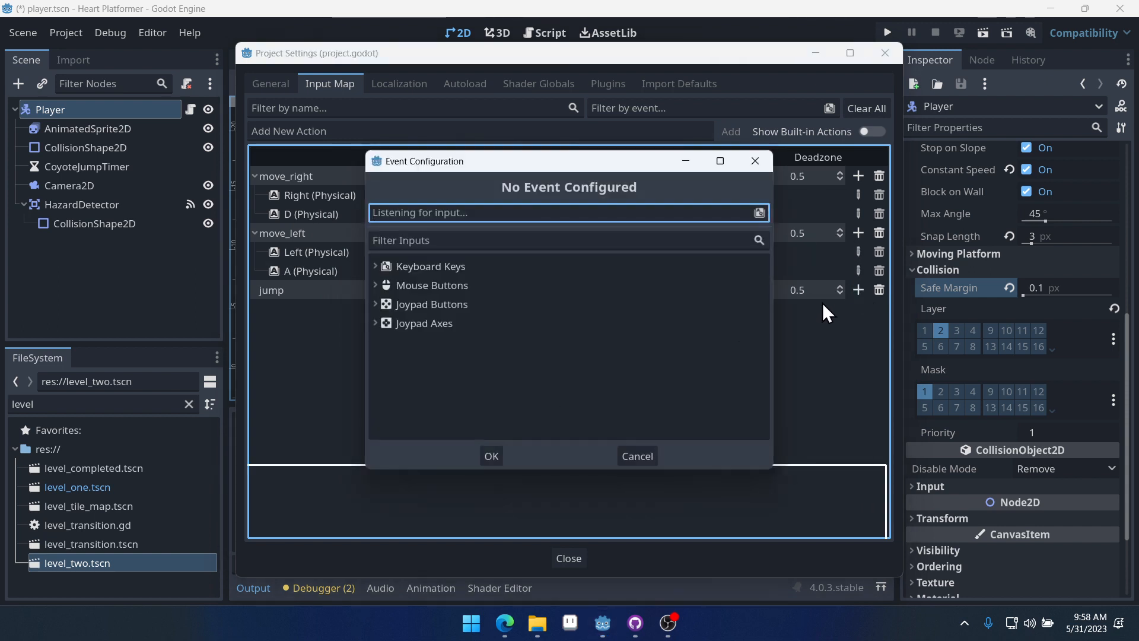
Bind the Up, Space, W and J keys to the jump action.
left_click(491, 456)
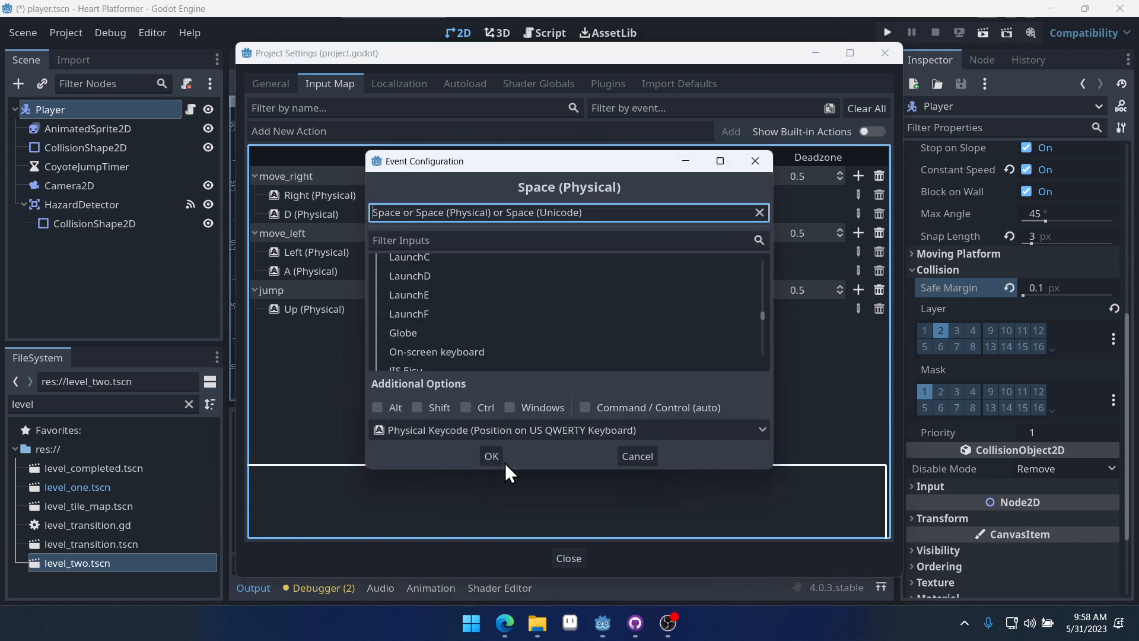
left_click(491, 455)
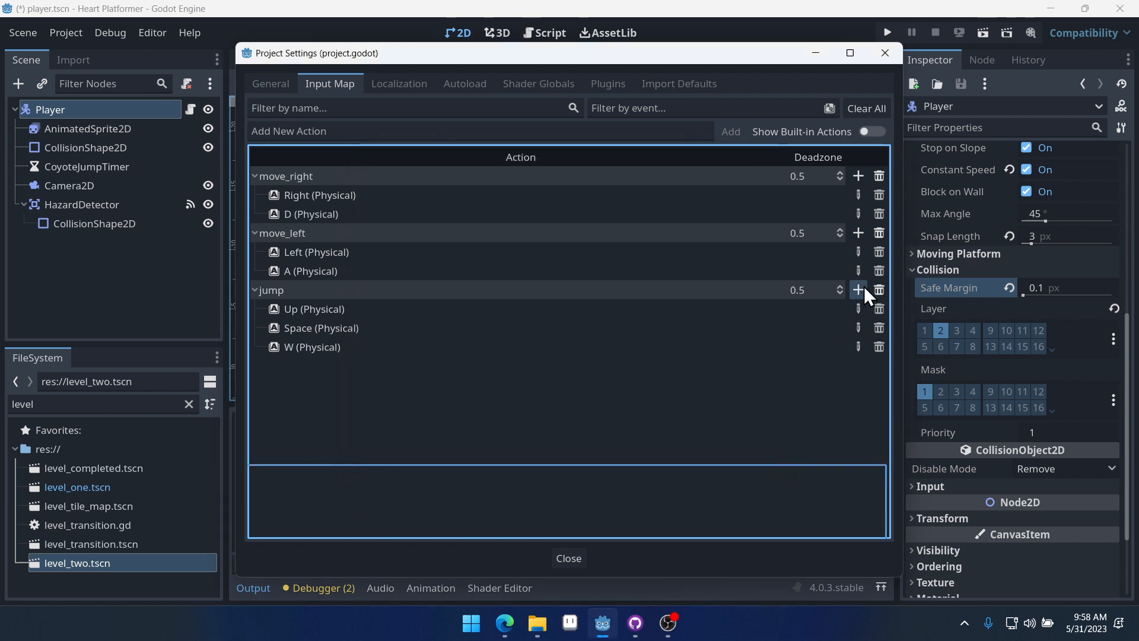
left_click(858, 290)
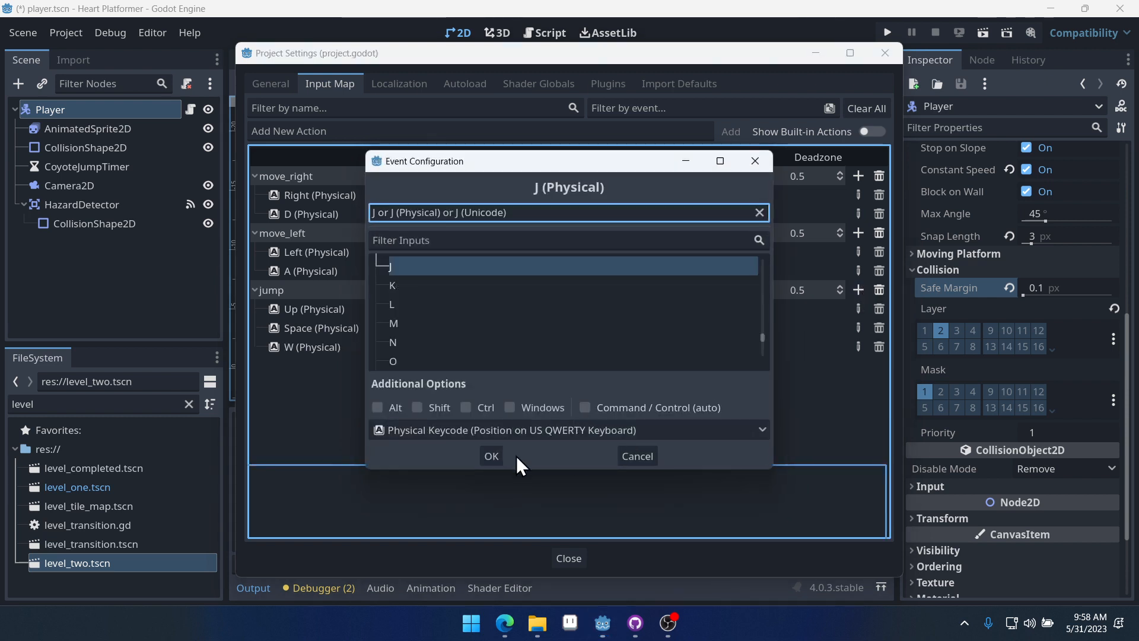
left_click(491, 456)
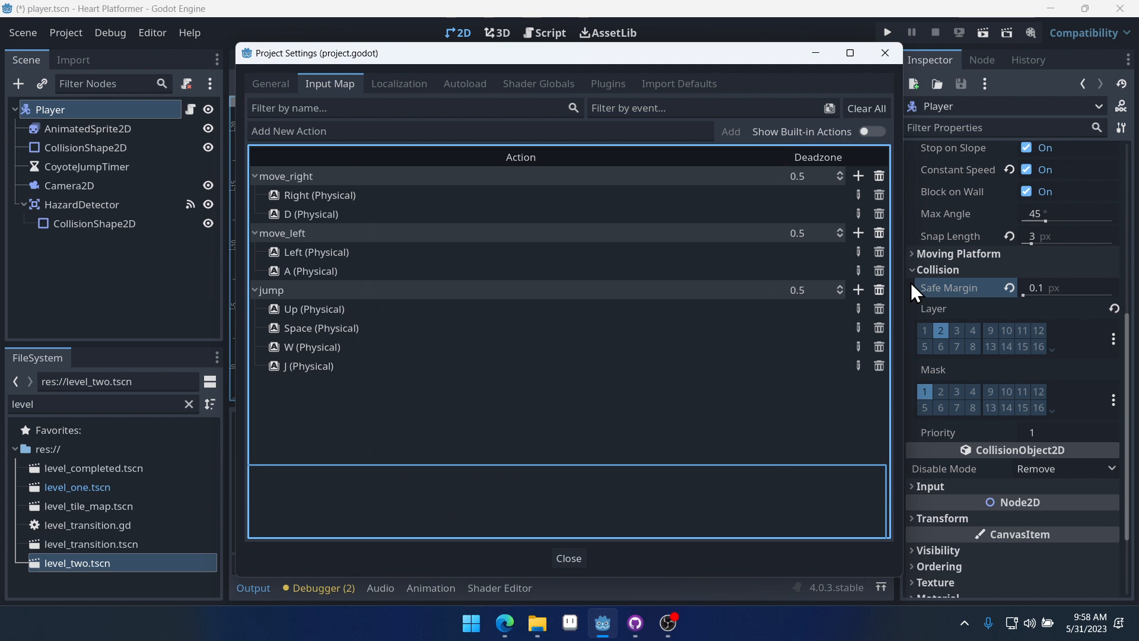
mouse_move(531, 320)
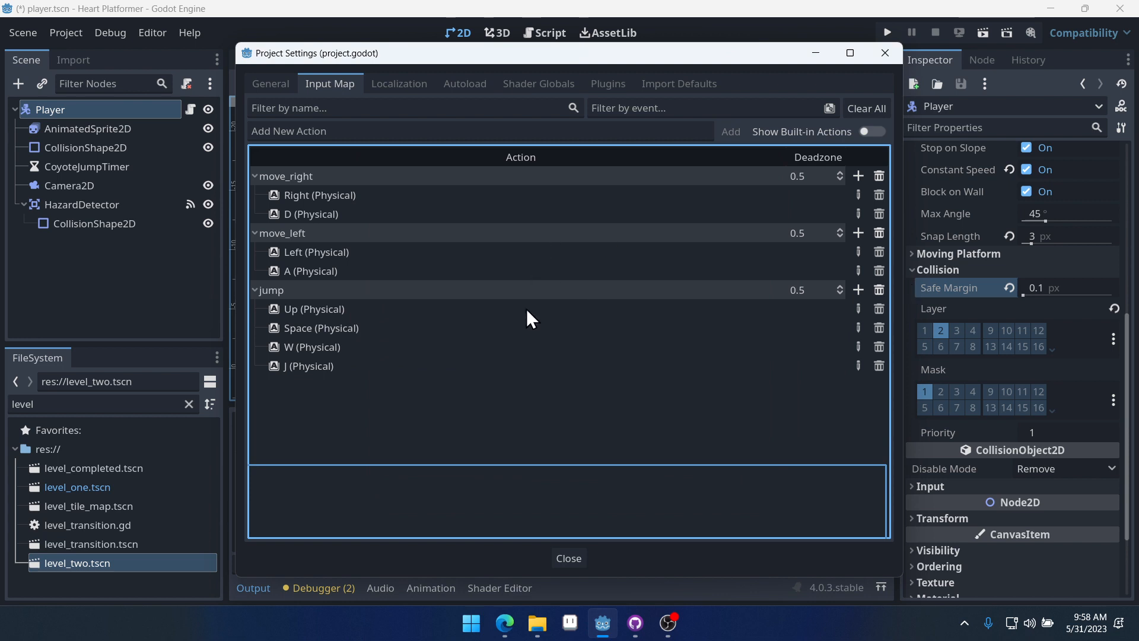
mouse_move(447, 356)
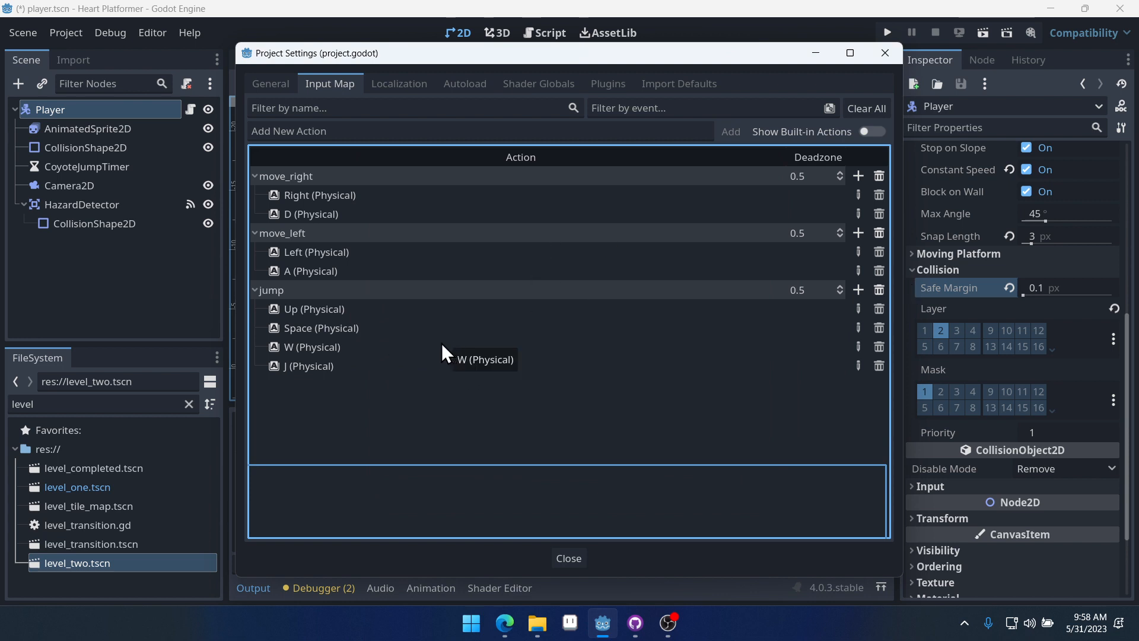
Close Project Settings, open the Player script, and change get_axis to move_left/move_right.
left_click(568, 558)
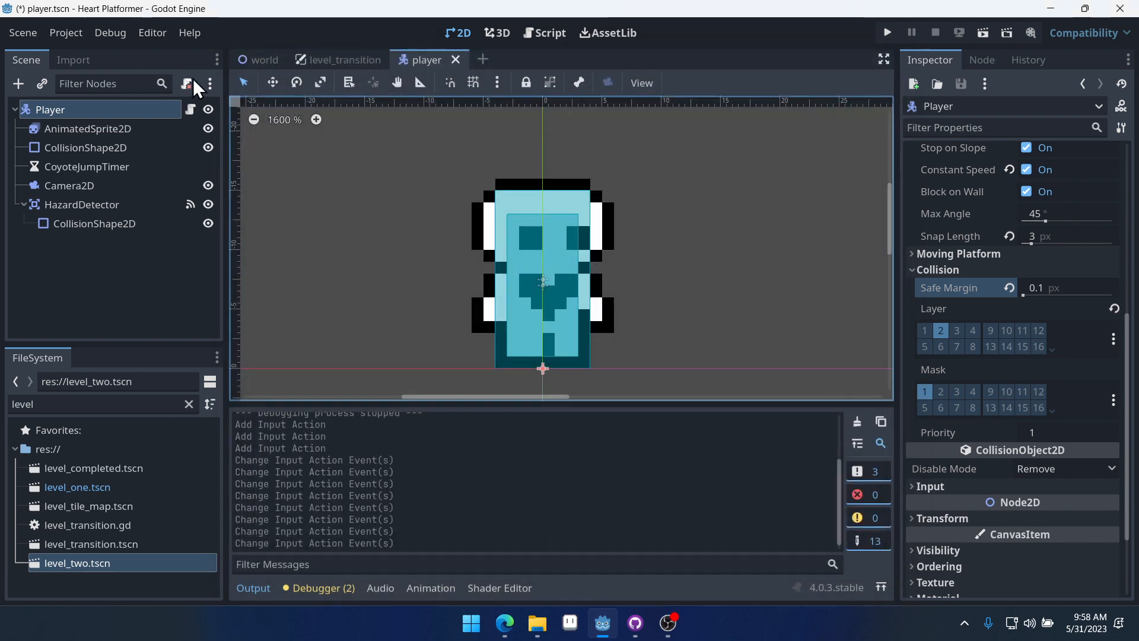
left_click(544, 33)
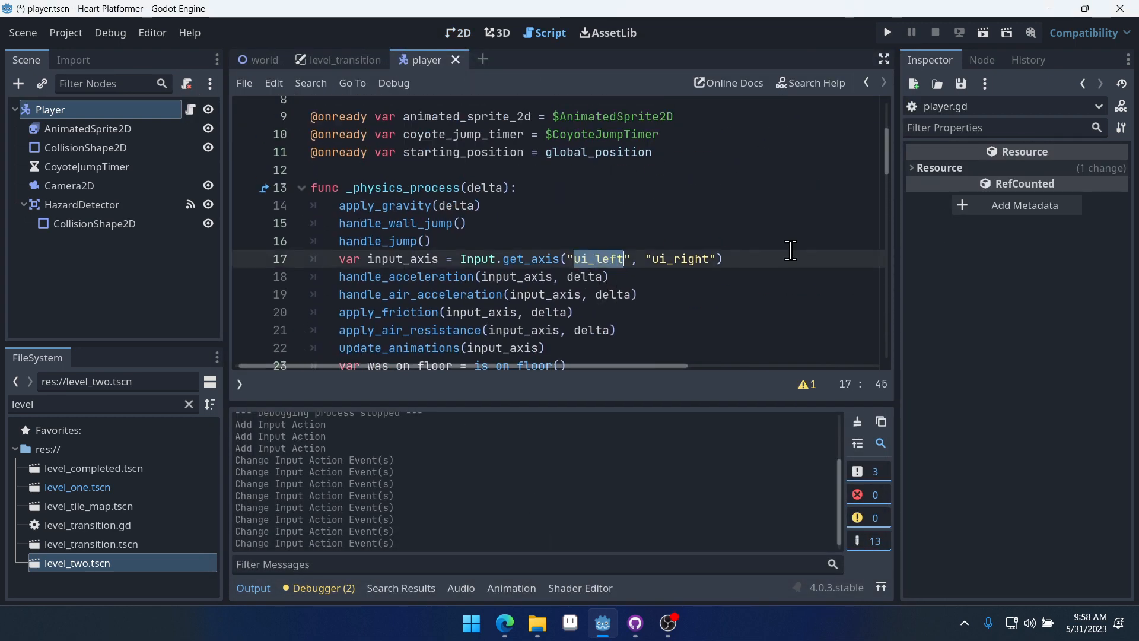
type("move_left")
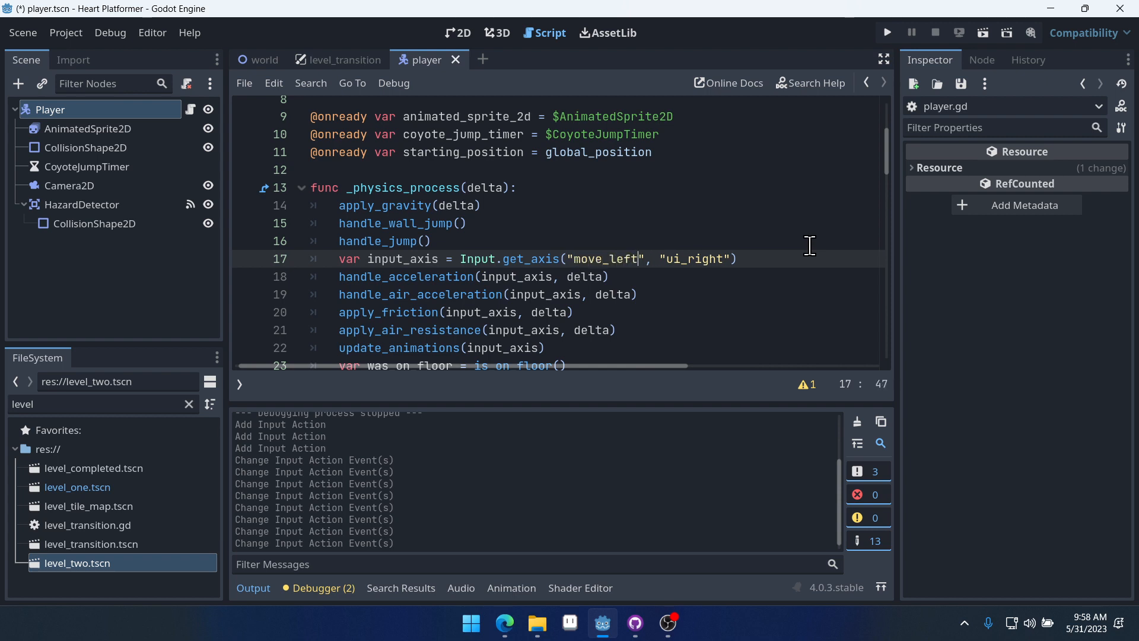
type("mov")
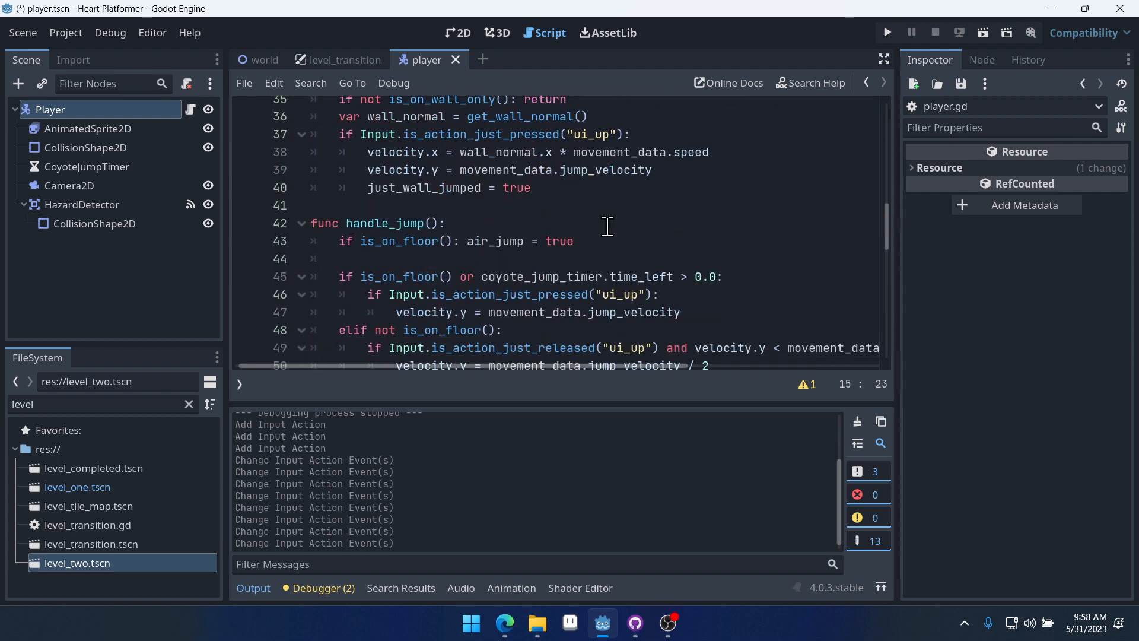
Replace ui_up with jump in the script's jump checks, then rerun Heart Platformer.
double_click(589, 133)
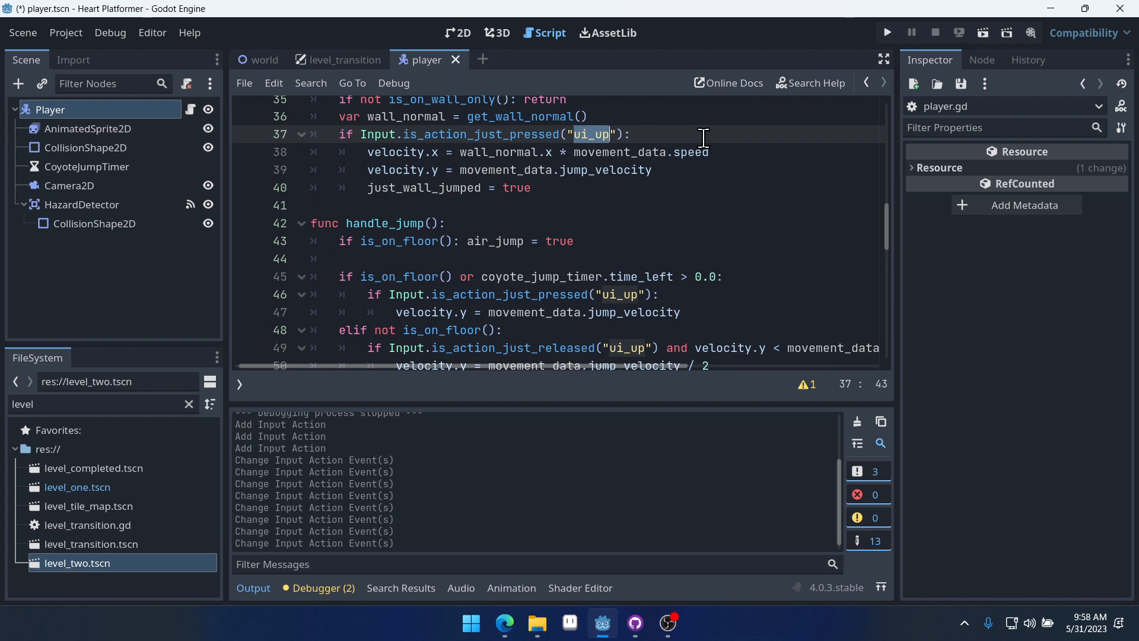
type("jump")
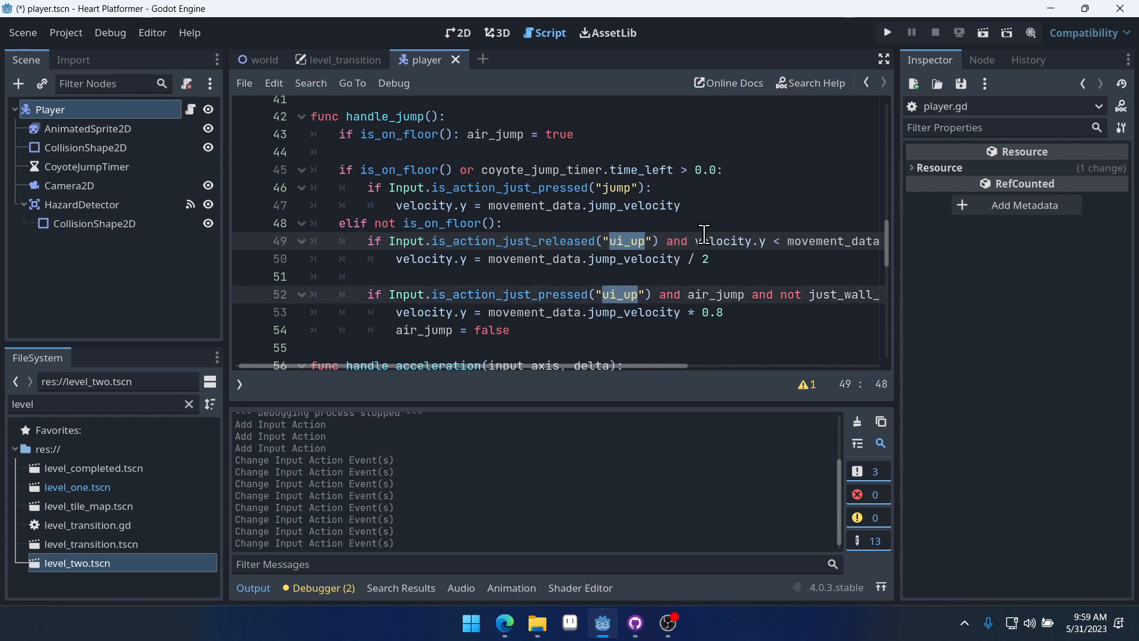
scroll("down", 3)
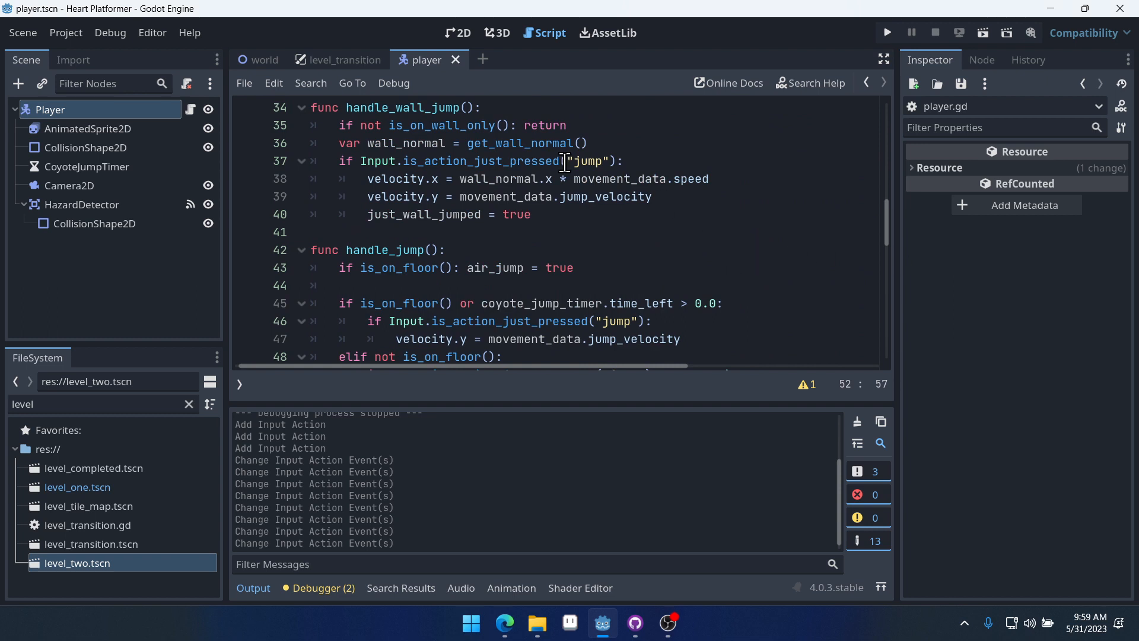
left_click(886, 33)
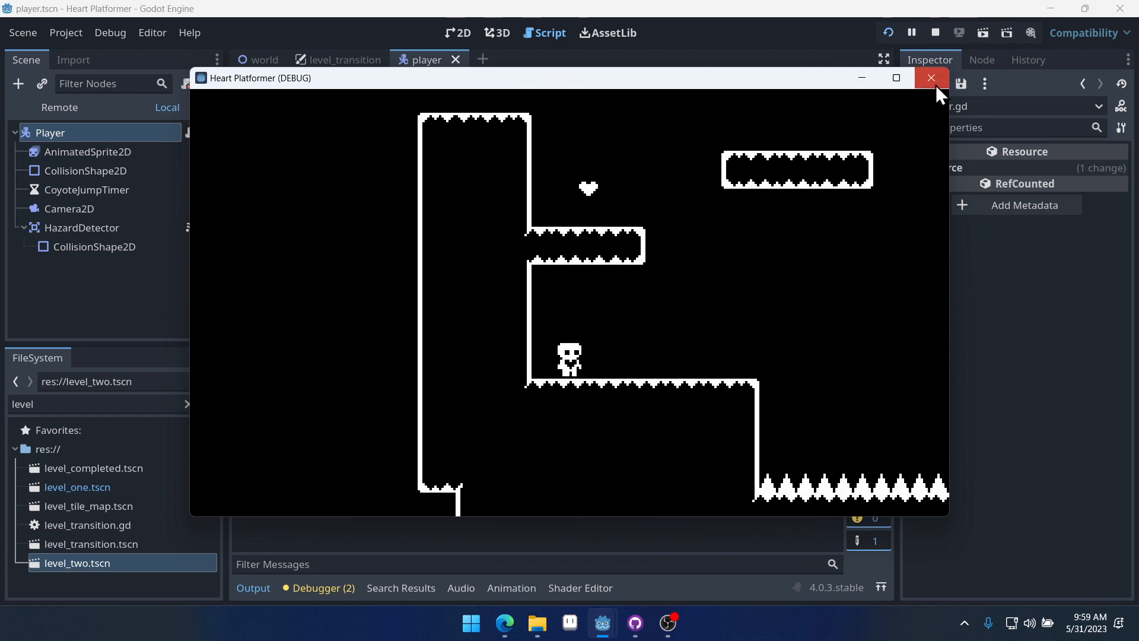
left_click(932, 78)
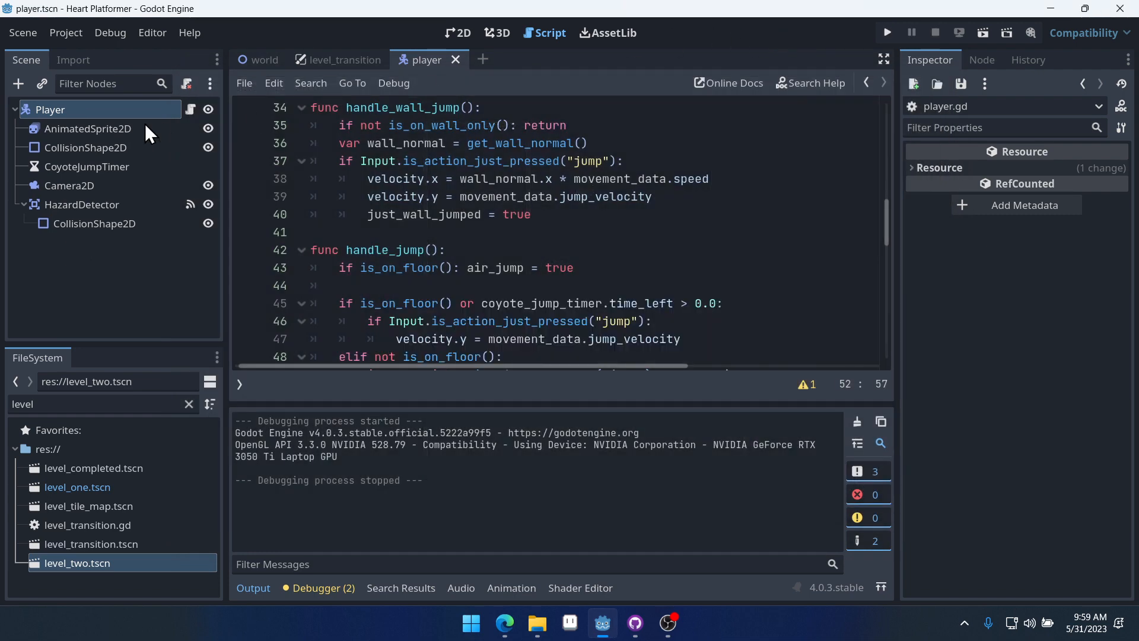
Bind D-pad Right and left stick right to move_right in the Input Map.
left_click(66, 33)
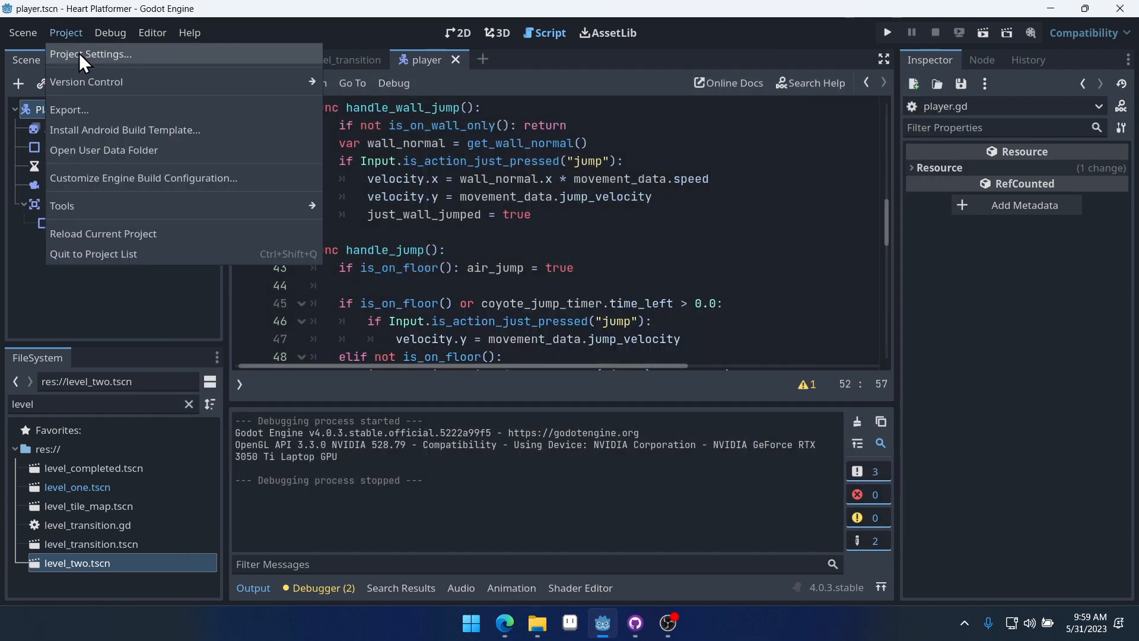
left_click(90, 54)
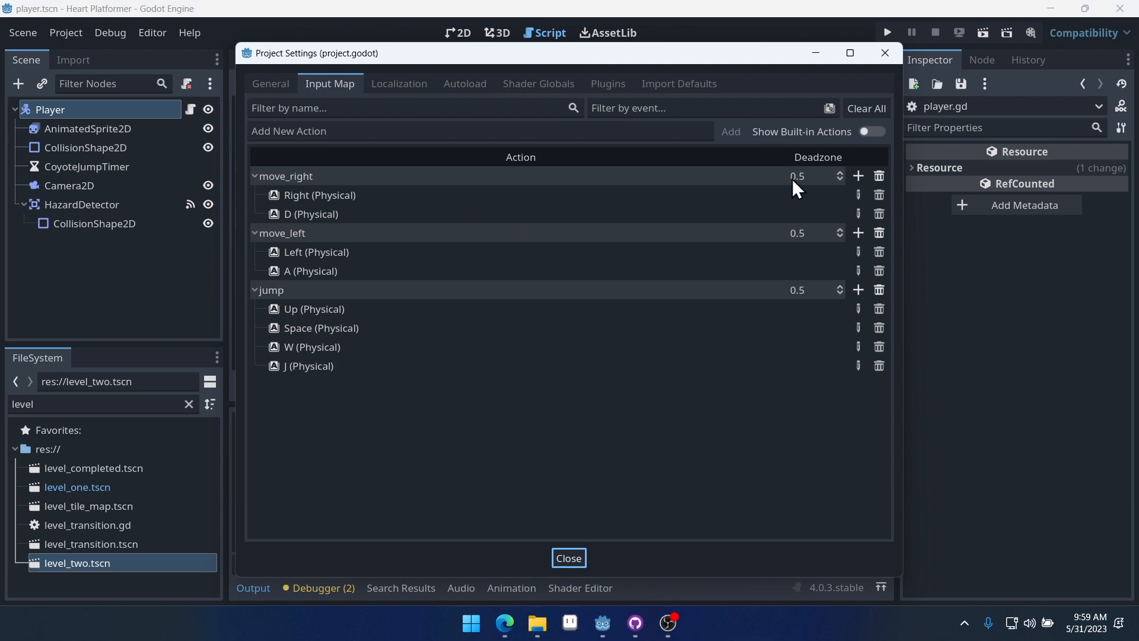
left_click(858, 176)
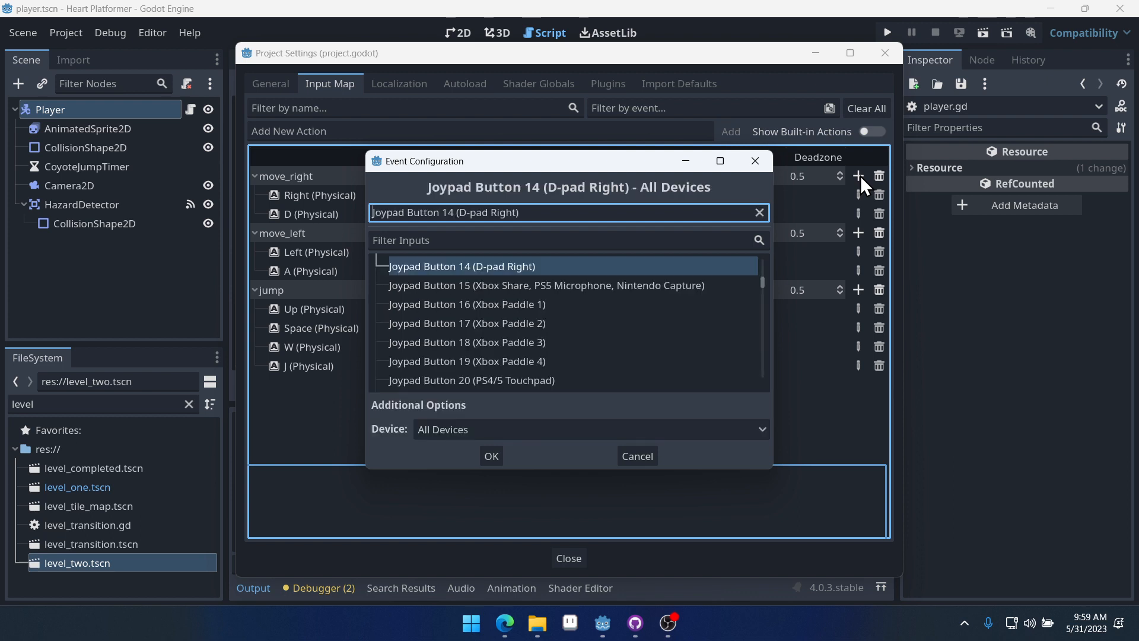
left_click(491, 455)
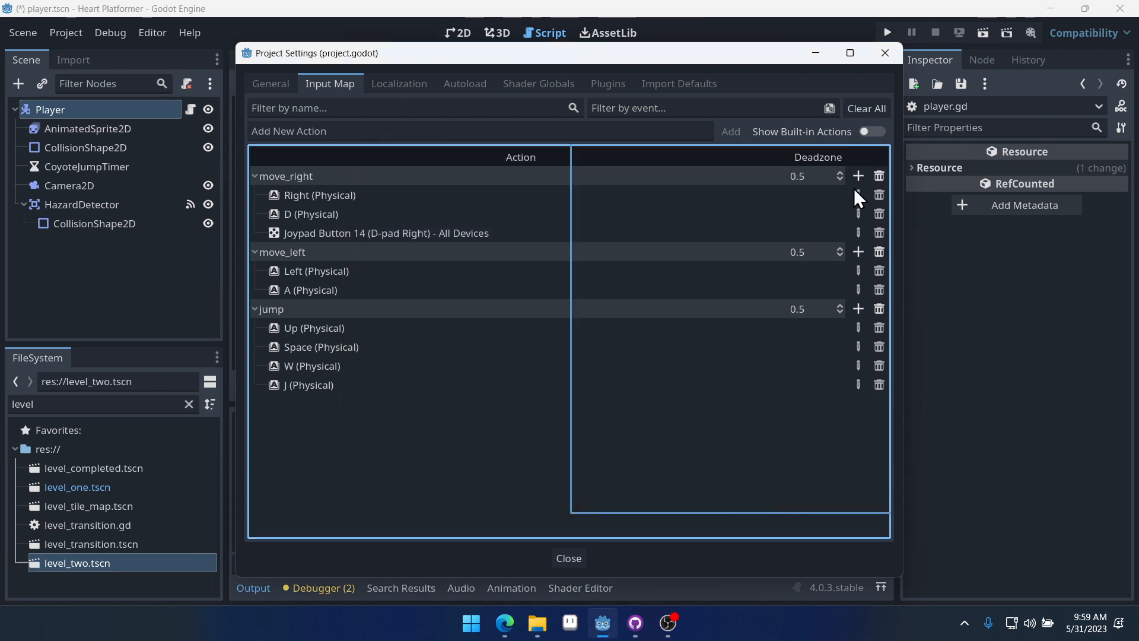
left_click(858, 175)
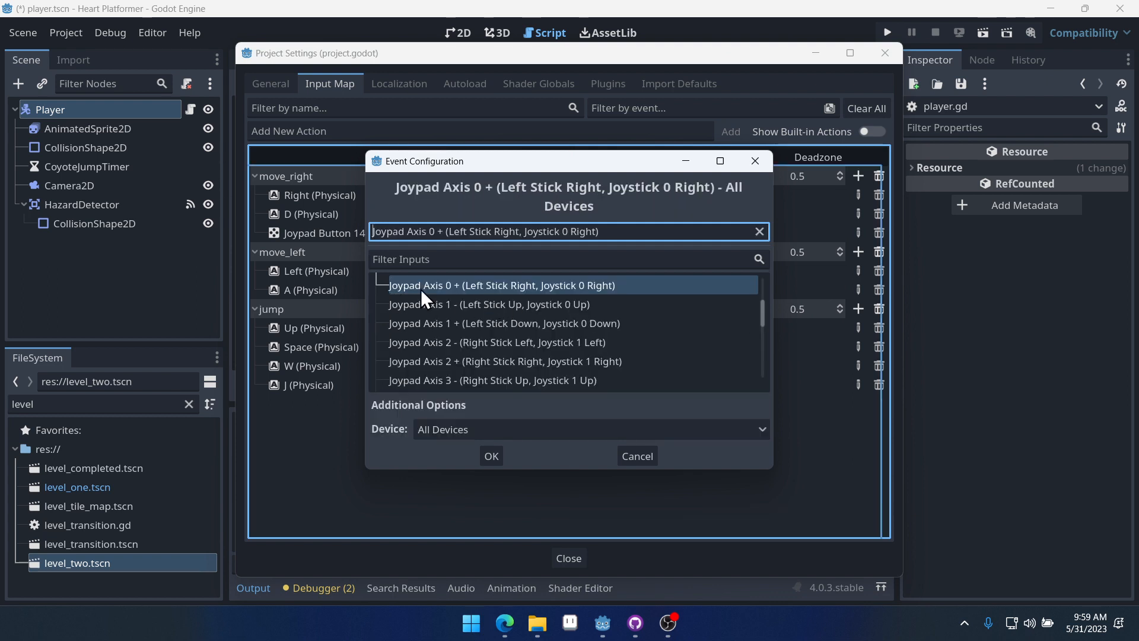
mouse_move(524, 301)
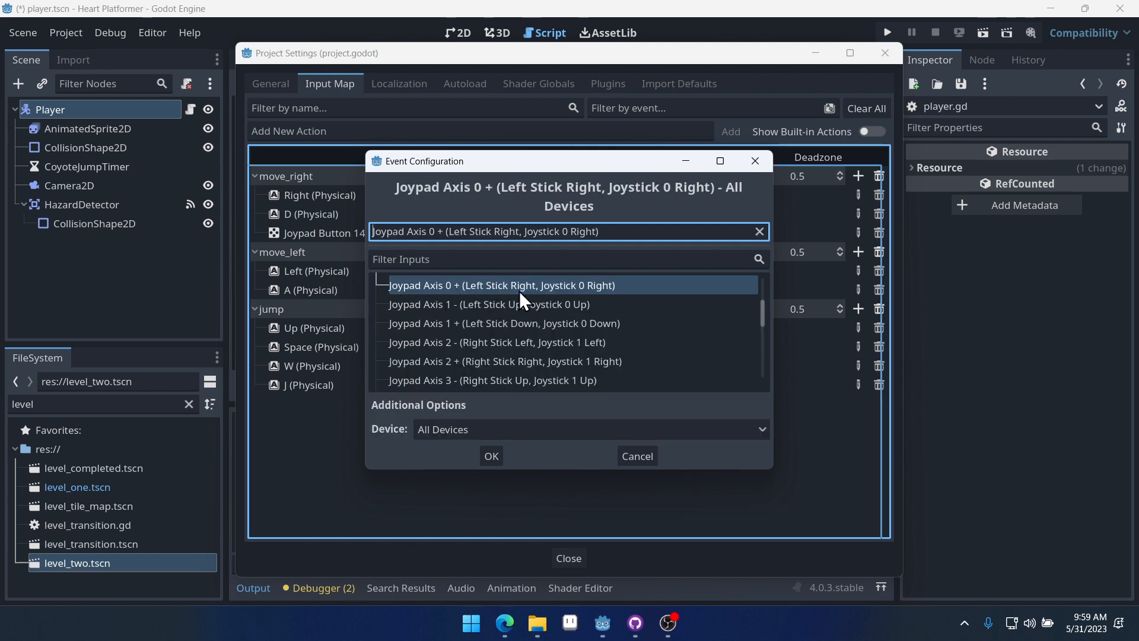
mouse_move(553, 304)
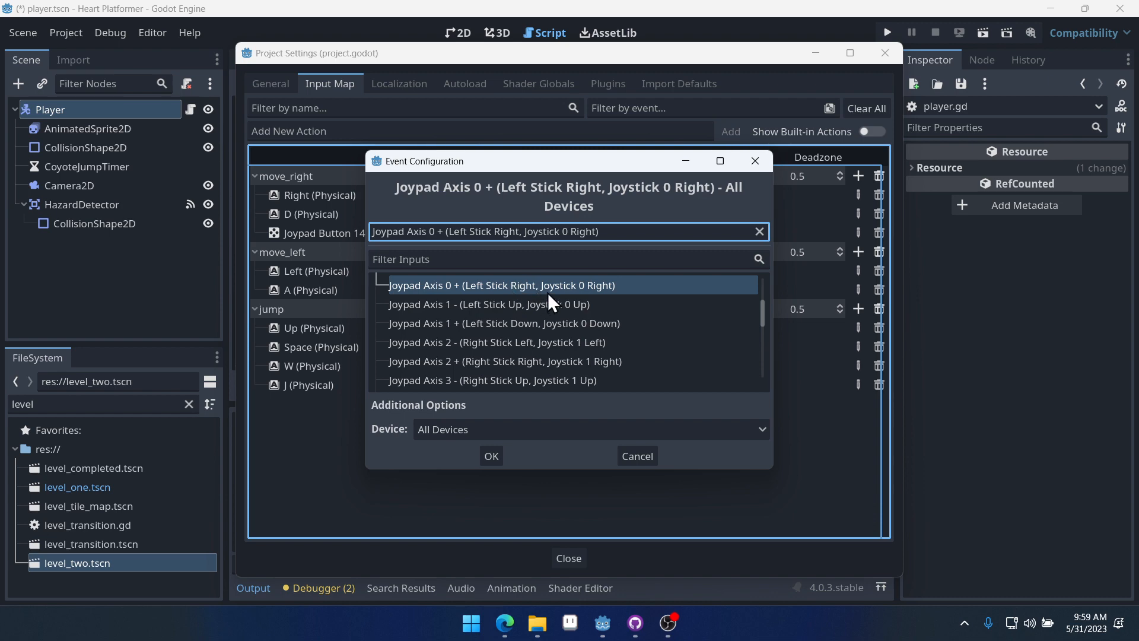
left_click(491, 455)
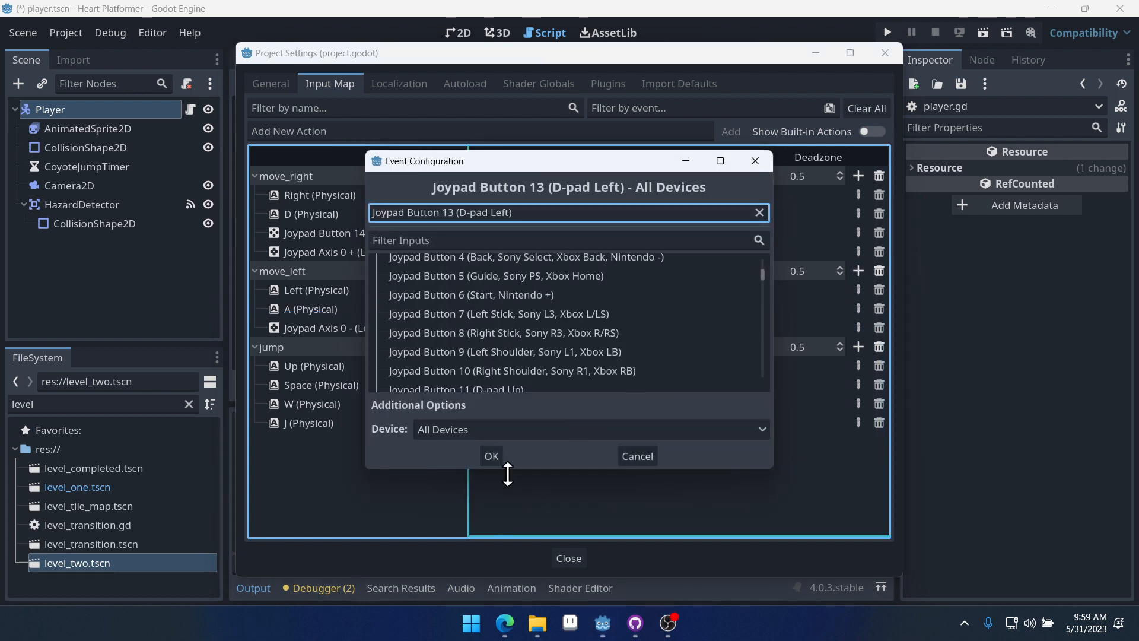
Bind D-pad Left to move_left and the bottom action button to jump.
left_click(492, 456)
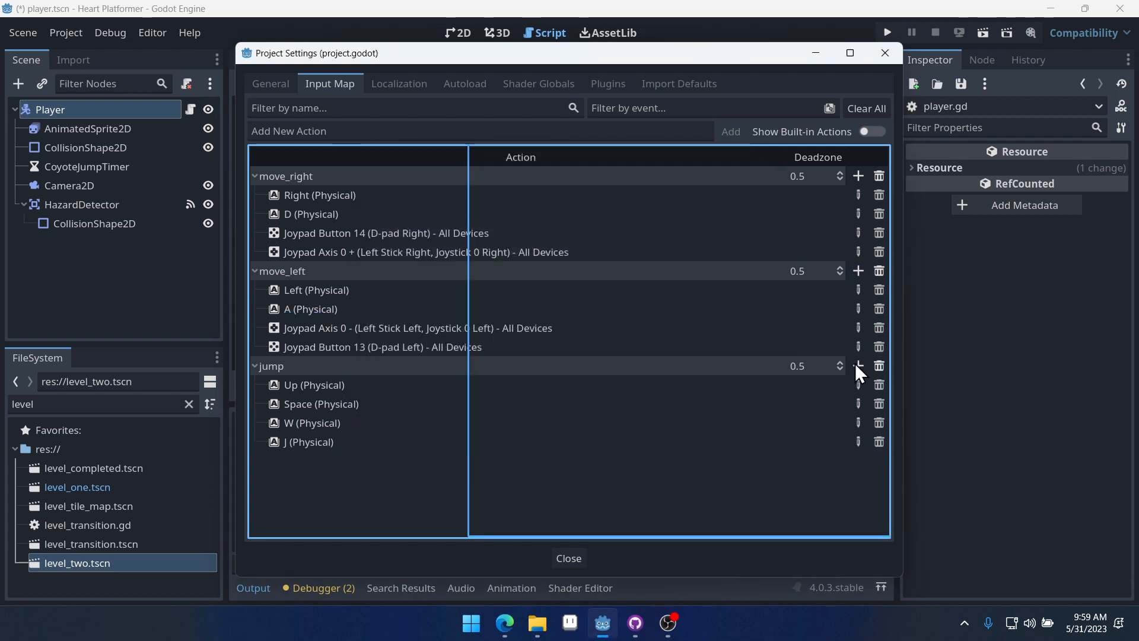
left_click(858, 365)
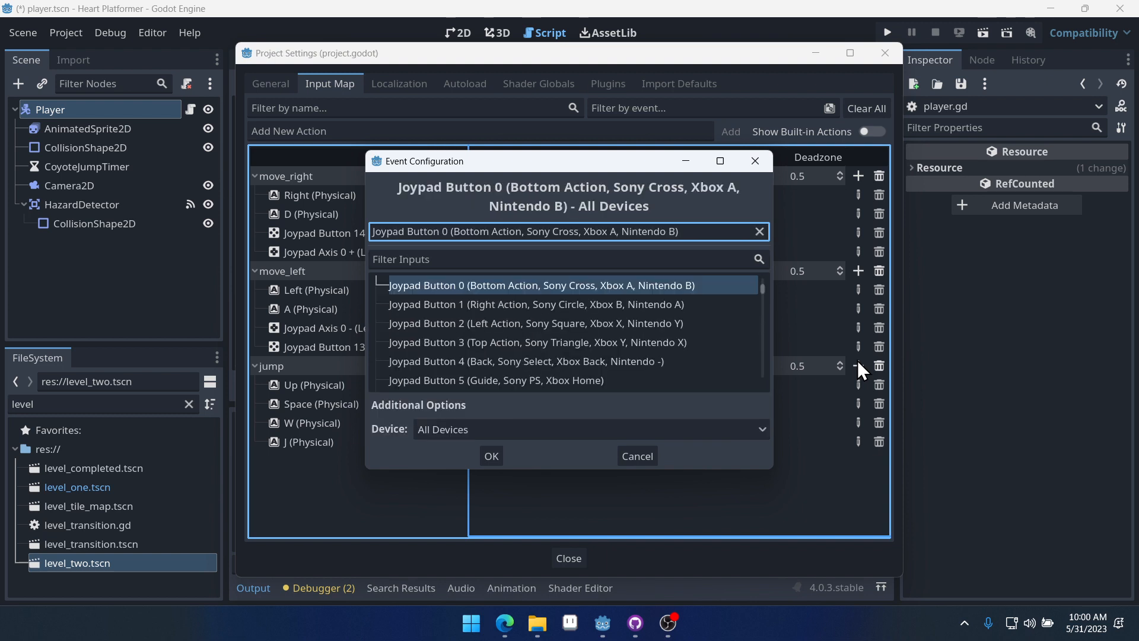
mouse_move(748, 196)
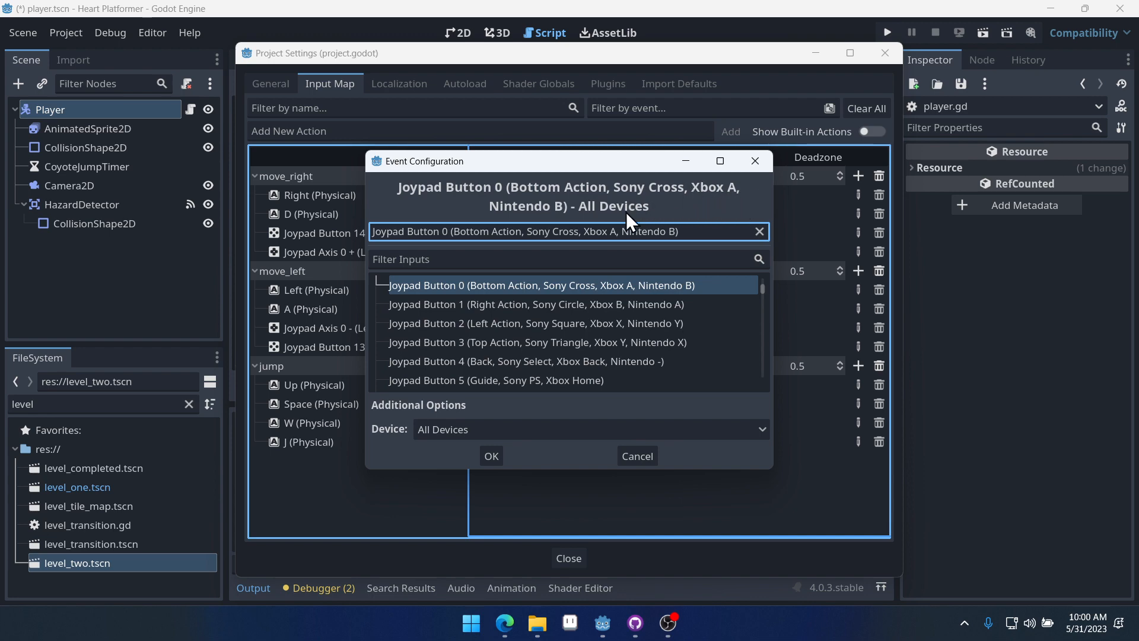
left_click(491, 455)
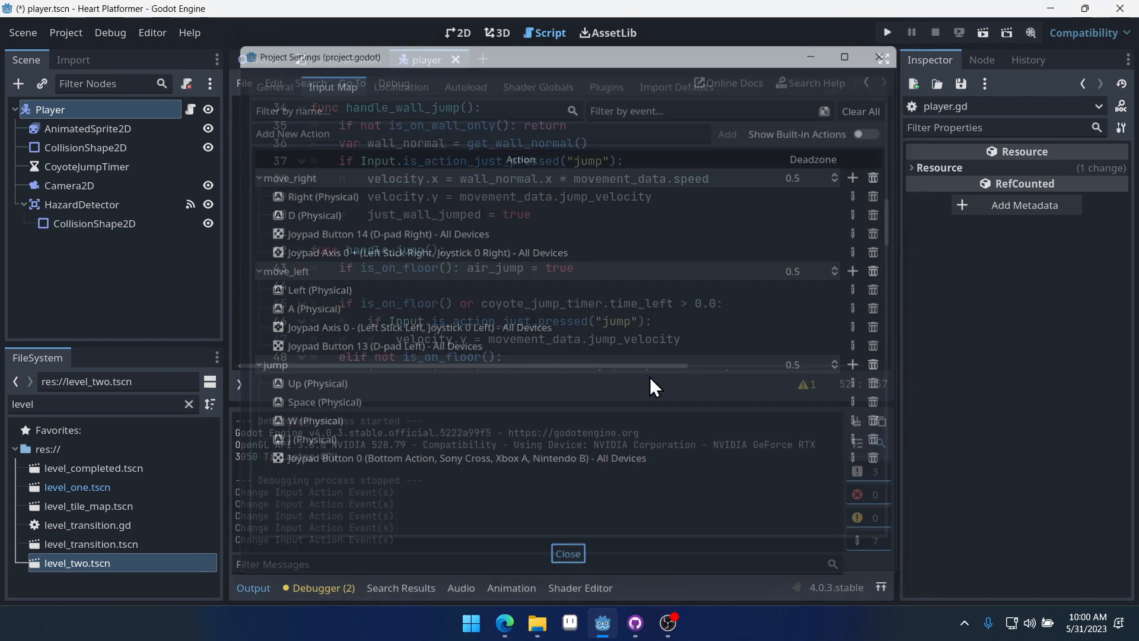
left_click(887, 32)
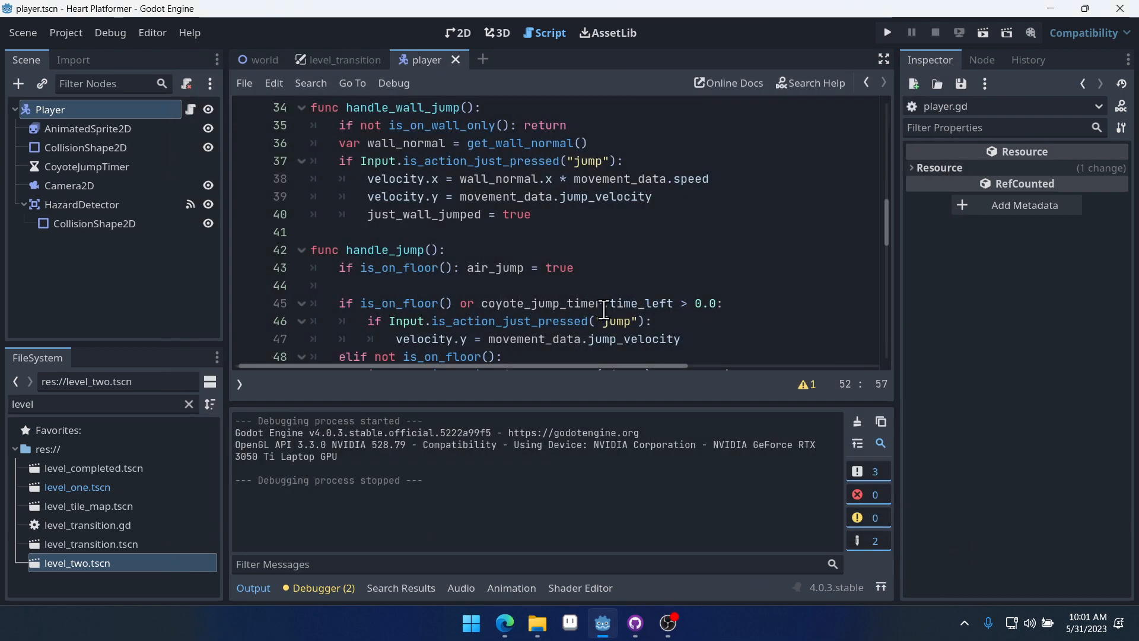
left_click(652, 267)
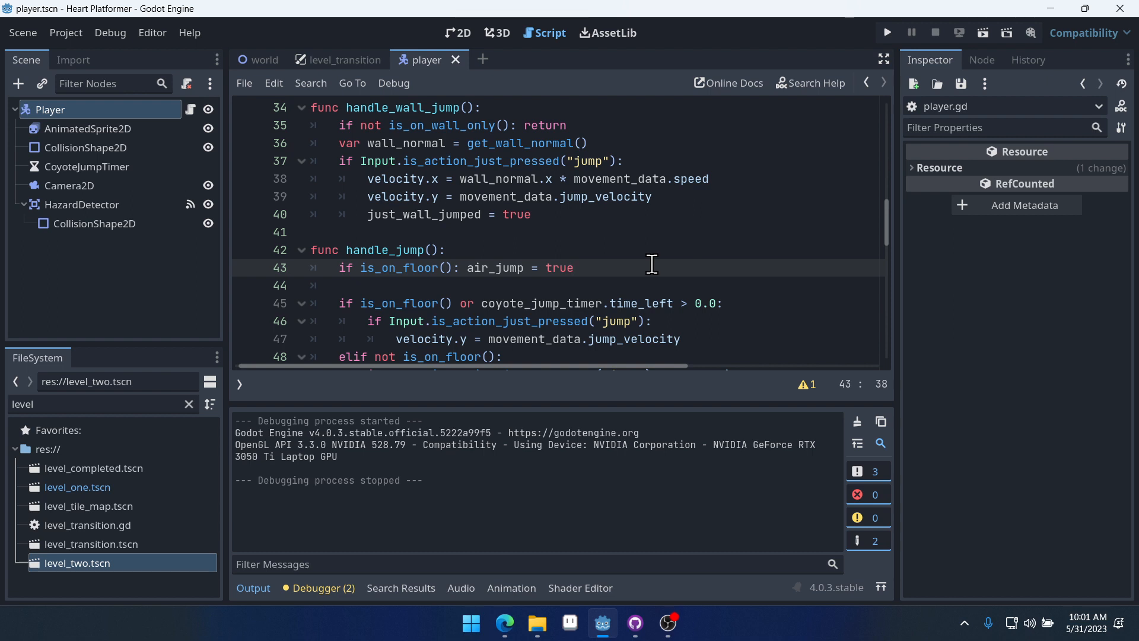
left_click(531, 214)
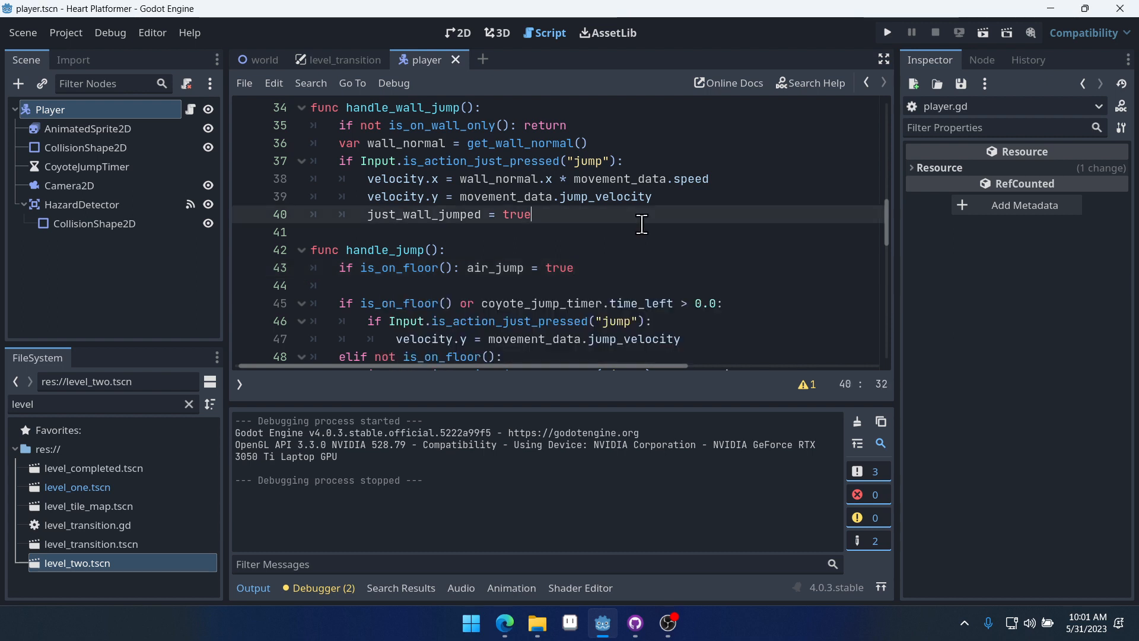
mouse_move(667, 204)
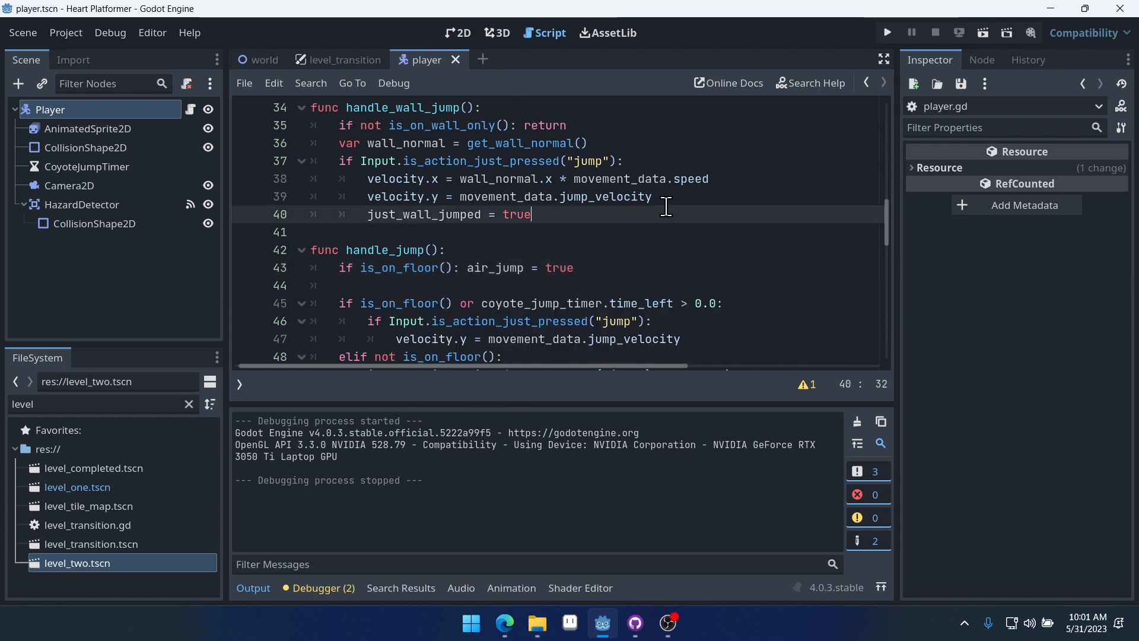